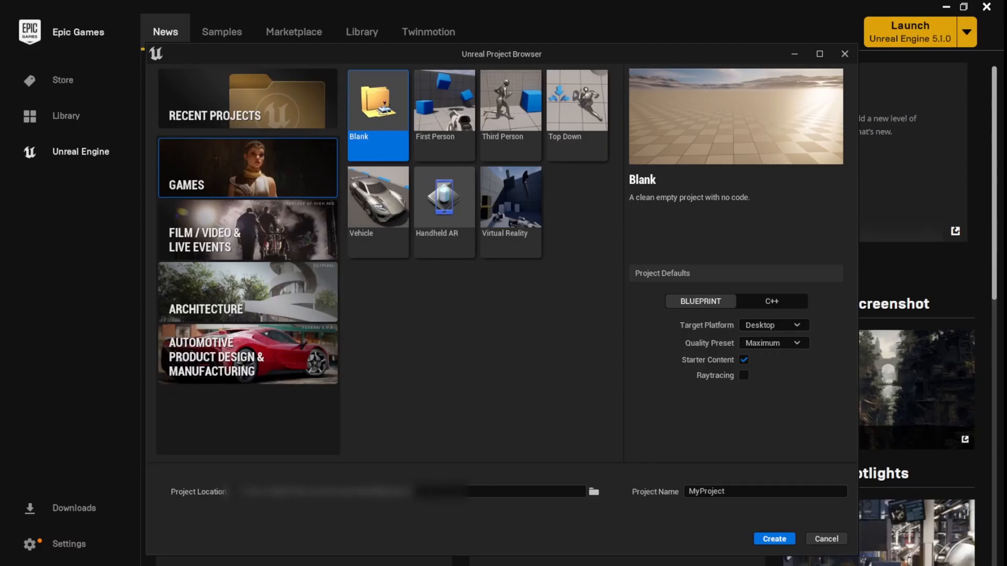
pyautogui.moveTo(818, 217)
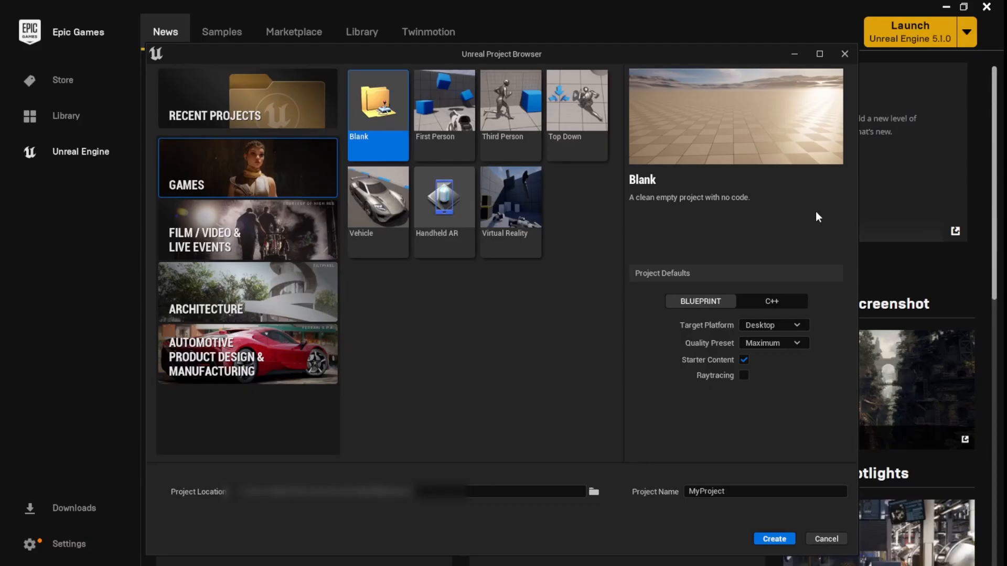
pyautogui.moveTo(737, 203)
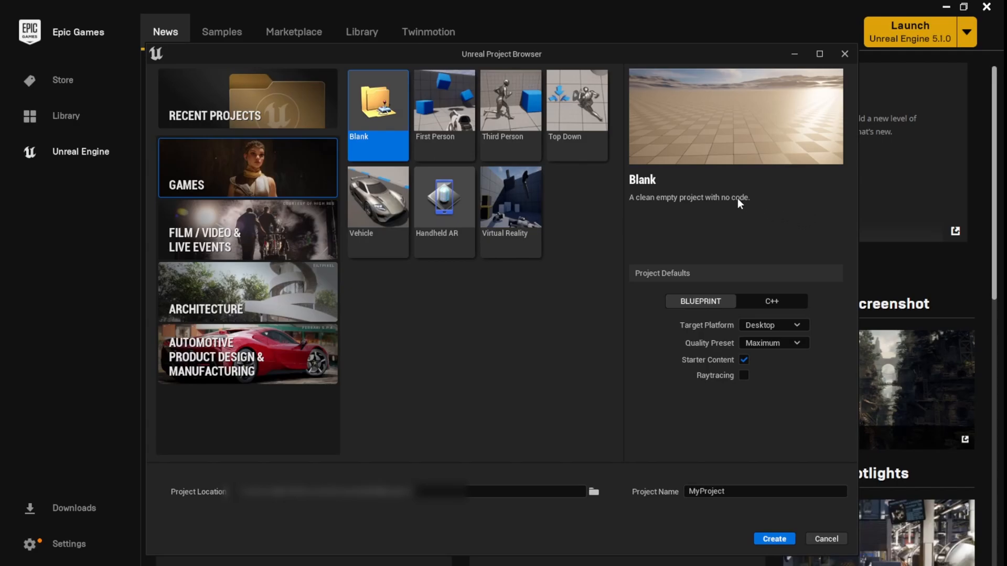
pyautogui.moveTo(712, 211)
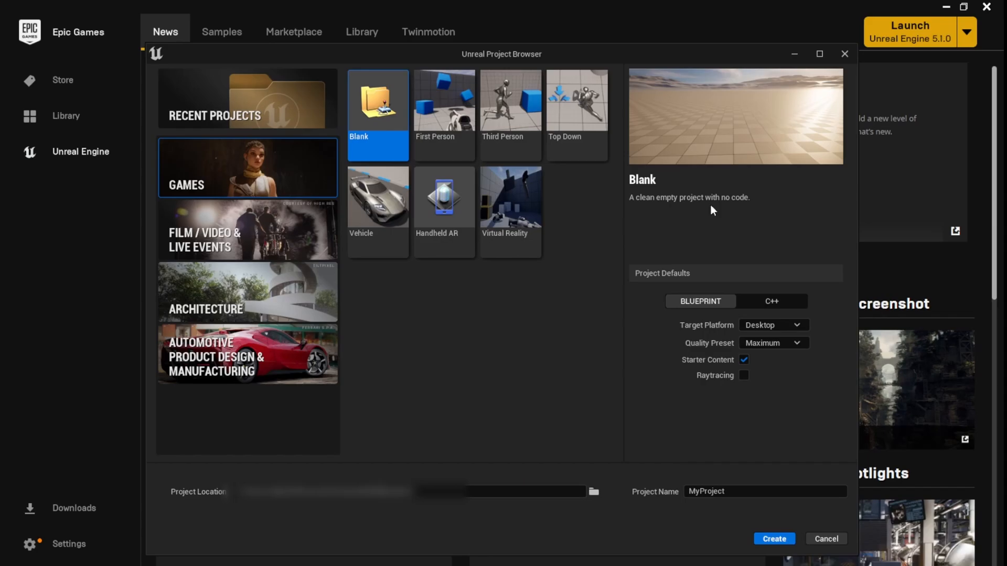
pyautogui.moveTo(701, 223)
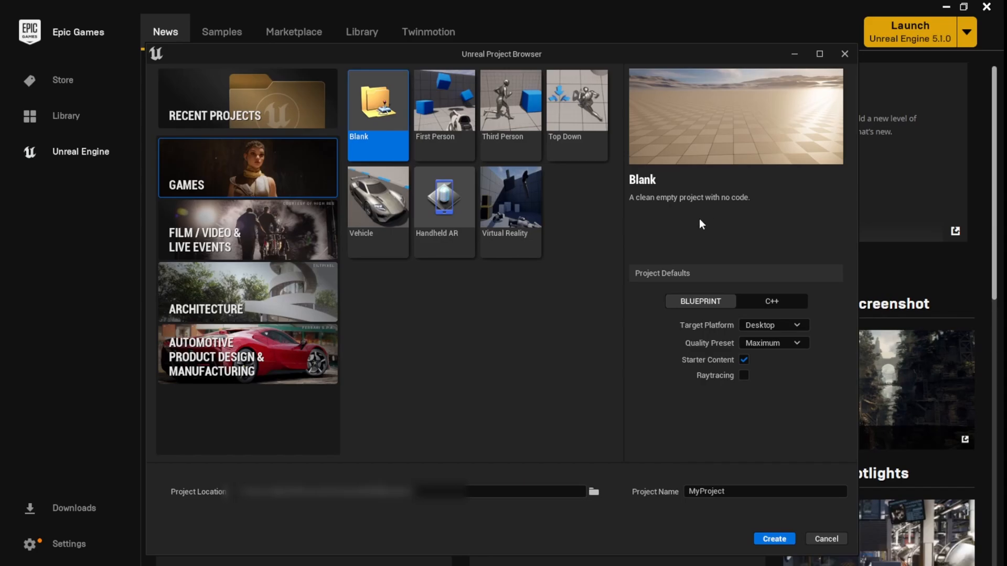
pyautogui.moveTo(576, 254)
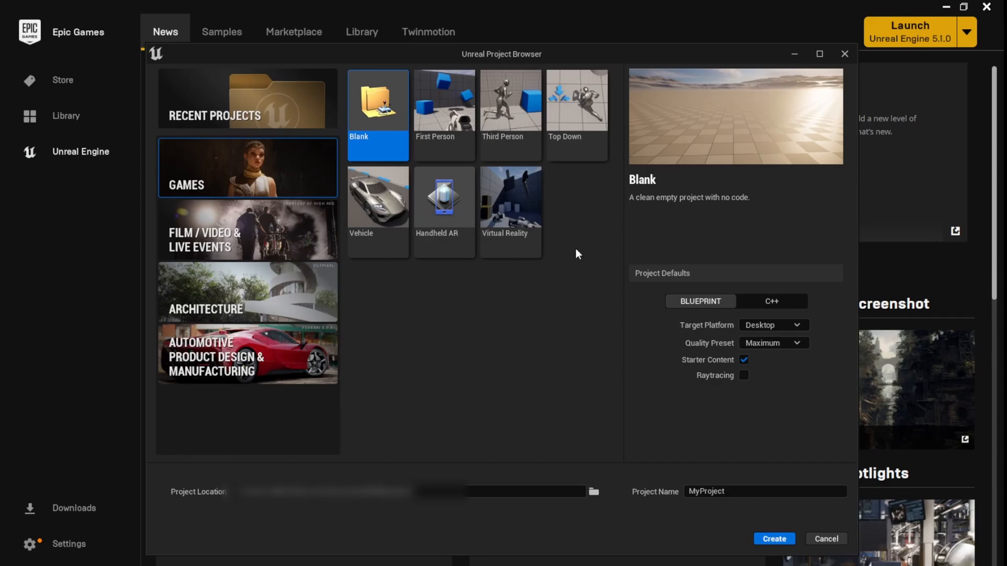
pyautogui.moveTo(549, 145)
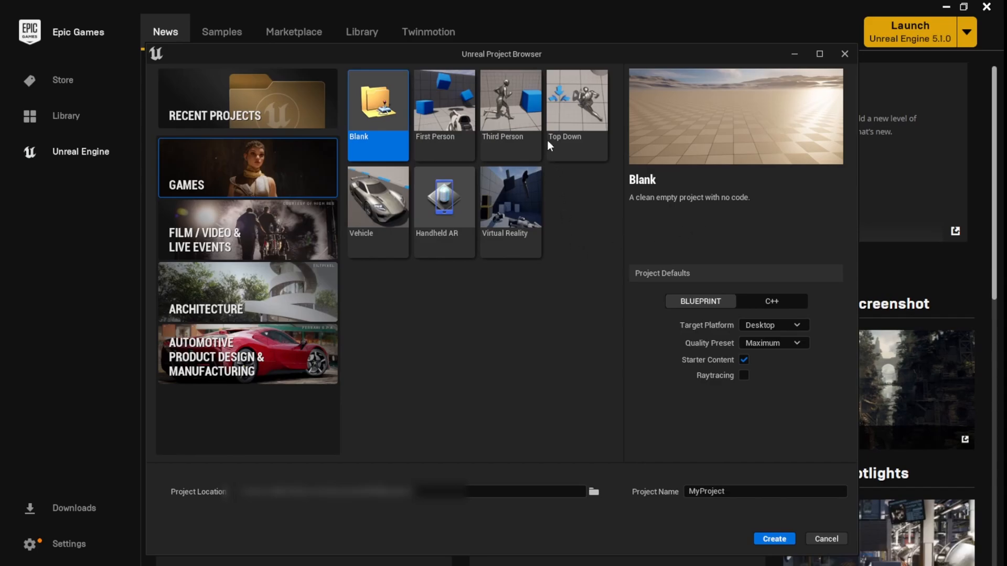
pyautogui.moveTo(517, 122)
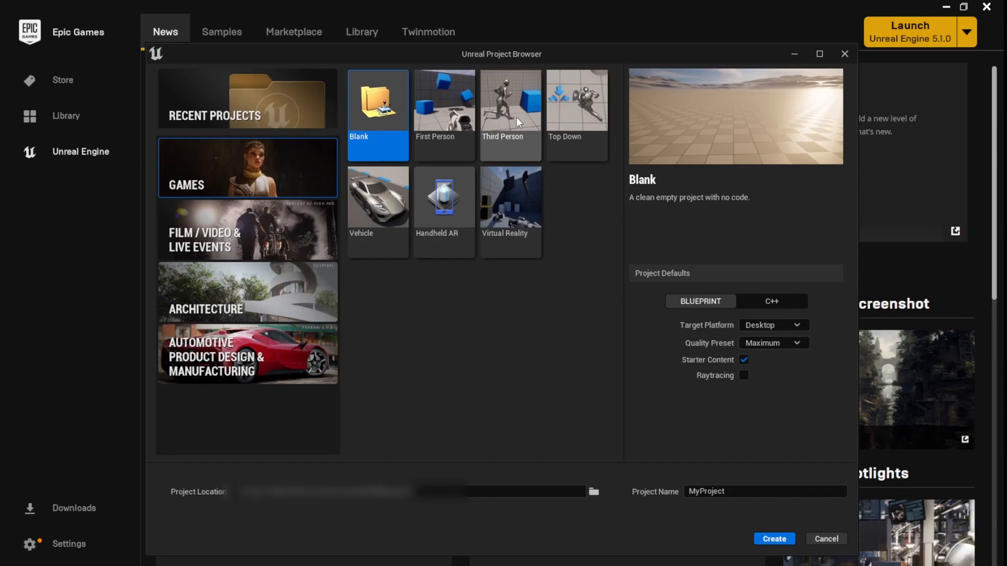
# - Create a new project from the Third Person template named 'Canyon'
pyautogui.click(510, 114)
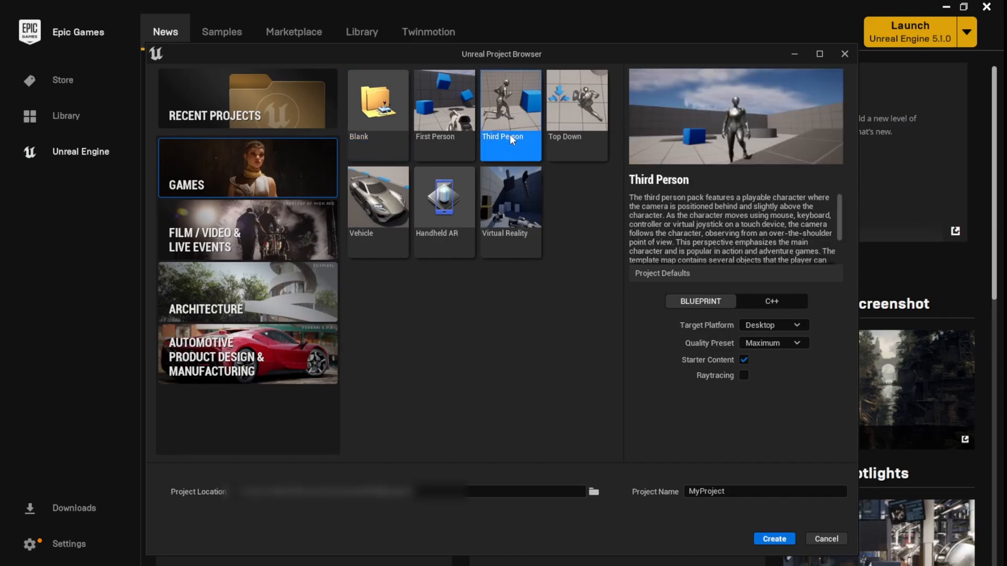
pyautogui.moveTo(807, 325)
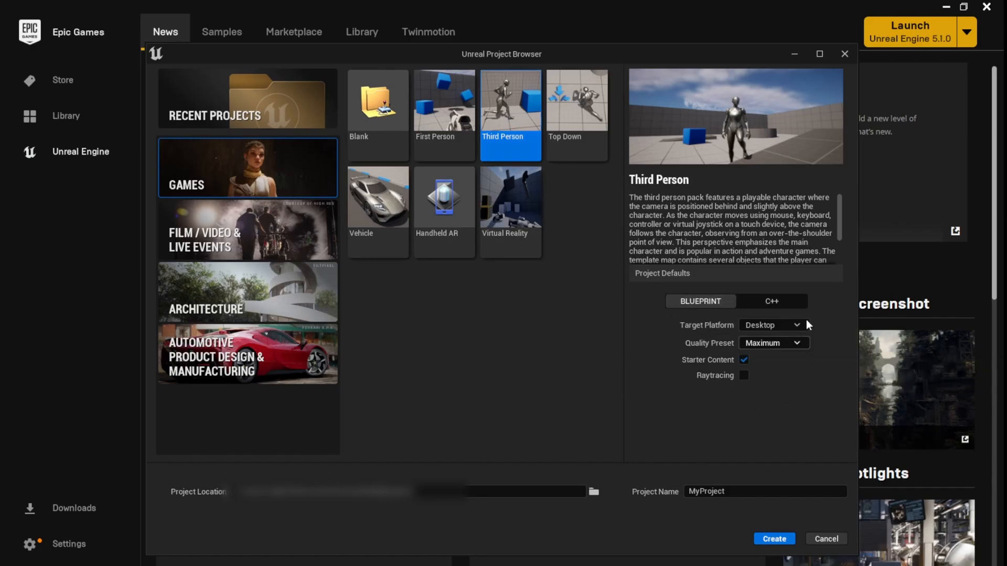
pyautogui.moveTo(624, 505)
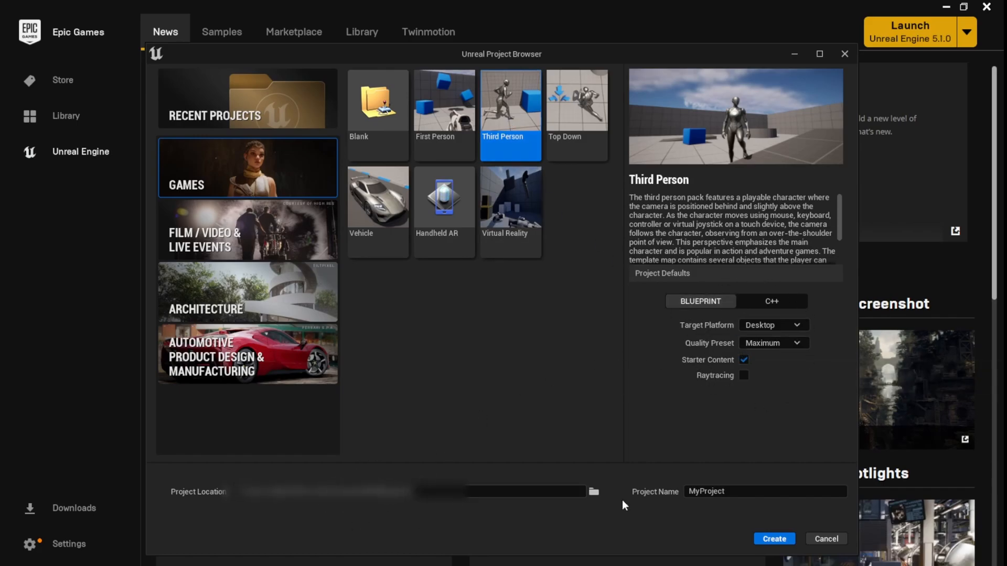
pyautogui.write('Cany')
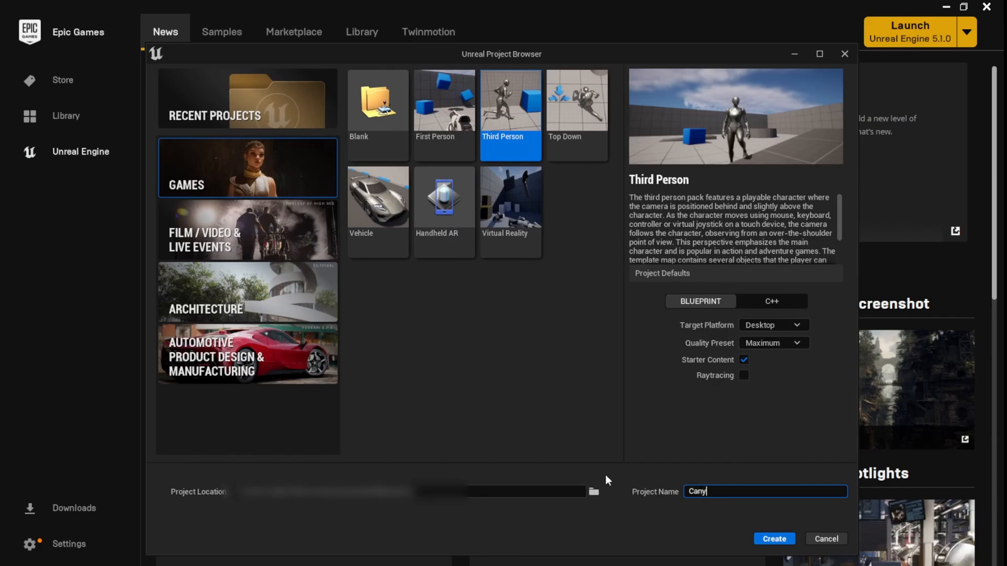
pyautogui.write('on')
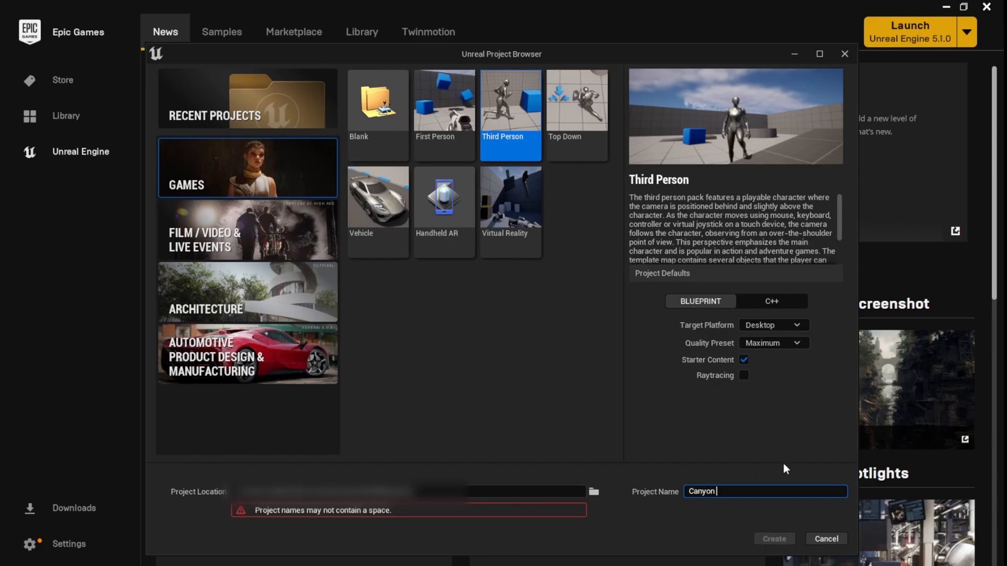
pyautogui.click(773, 539)
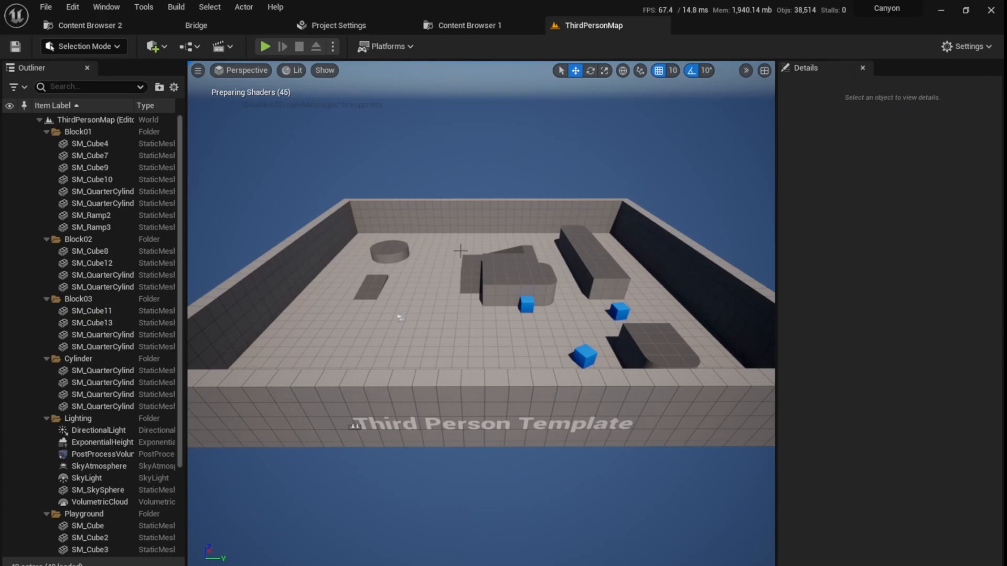
pyautogui.moveTo(414, 305)
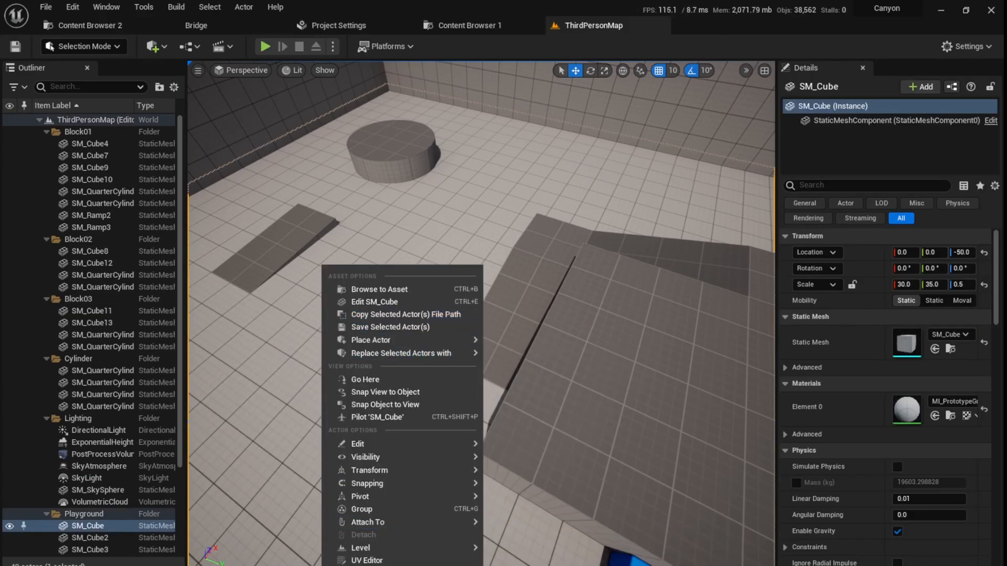
# - Play the ThirdPersonMap in the editor, then stop the session
pyautogui.click(266, 46)
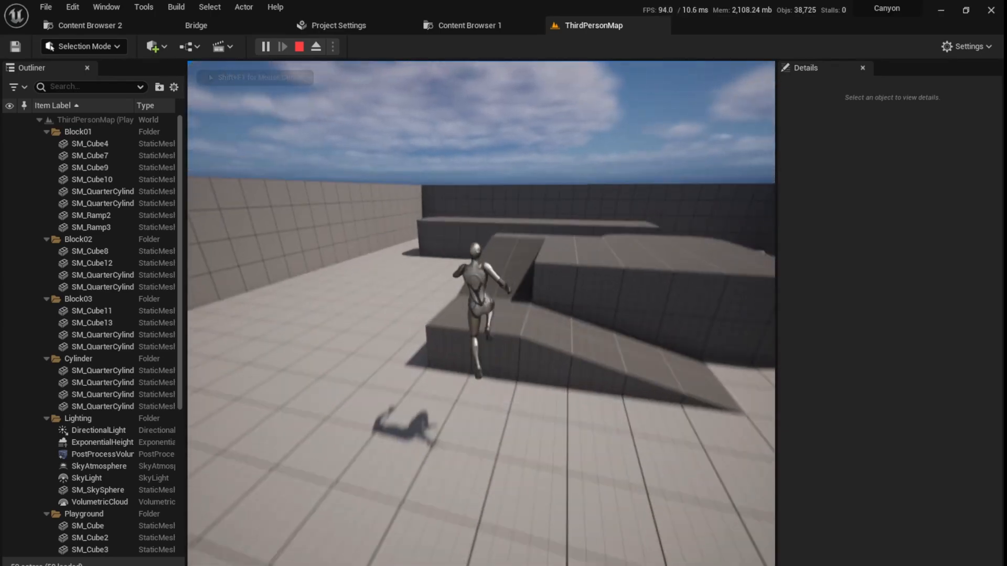
pyautogui.click(299, 46)
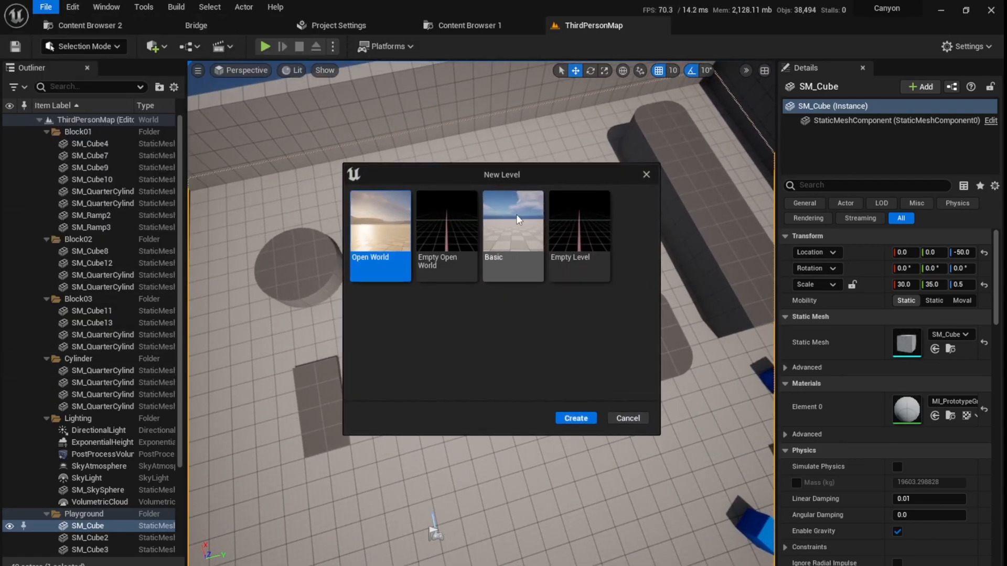
# - Create a Basic level and delete its default floor
pyautogui.click(575, 418)
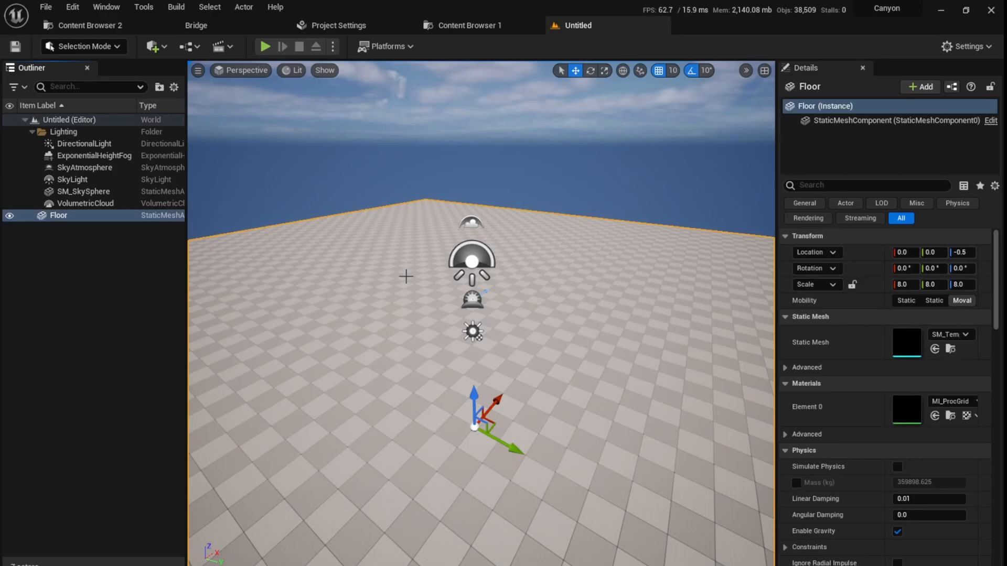
pyautogui.press('Delete')
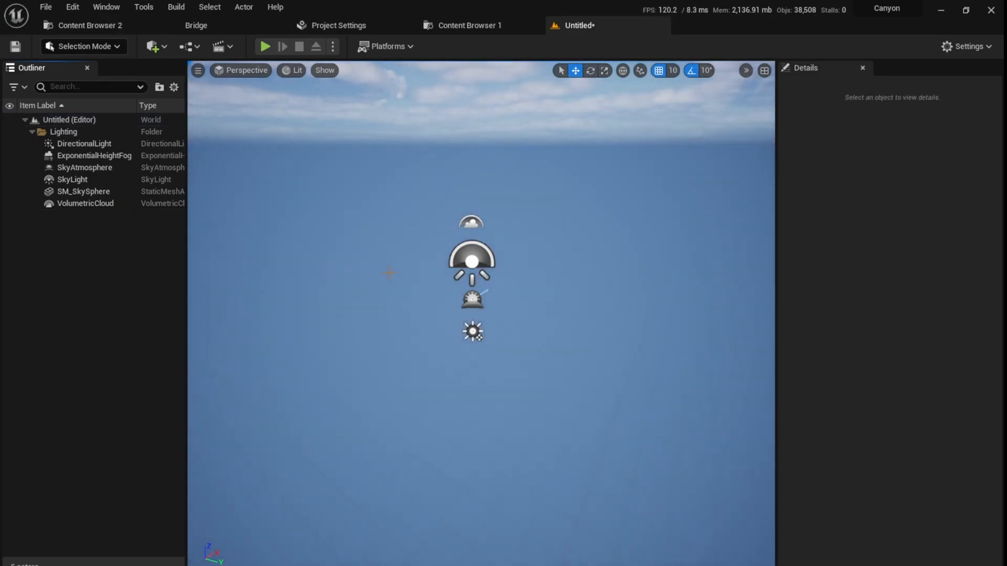
# - Create a default flat landscape in Landscape Mode, then return to Selection Mode
pyautogui.click(82, 46)
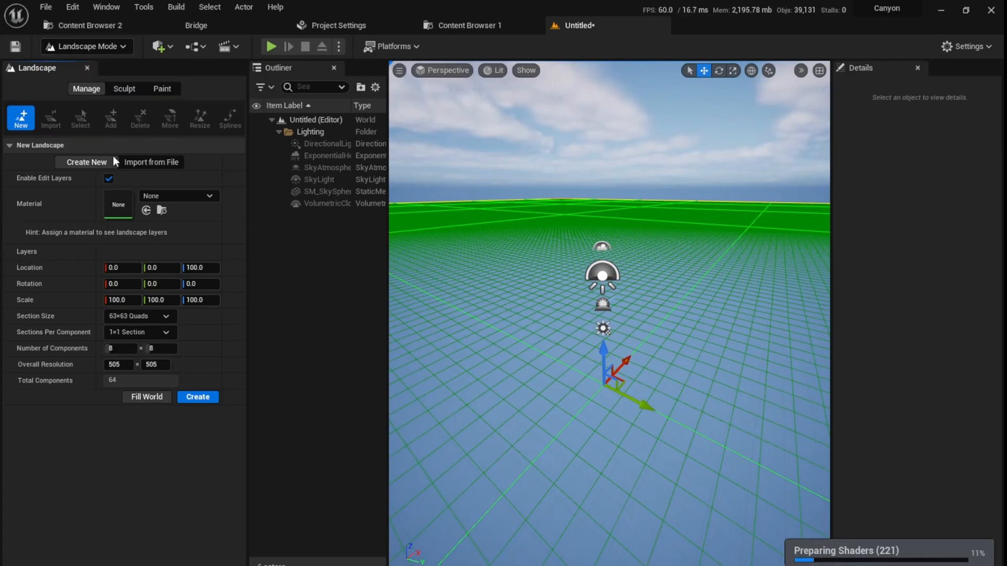
pyautogui.click(197, 396)
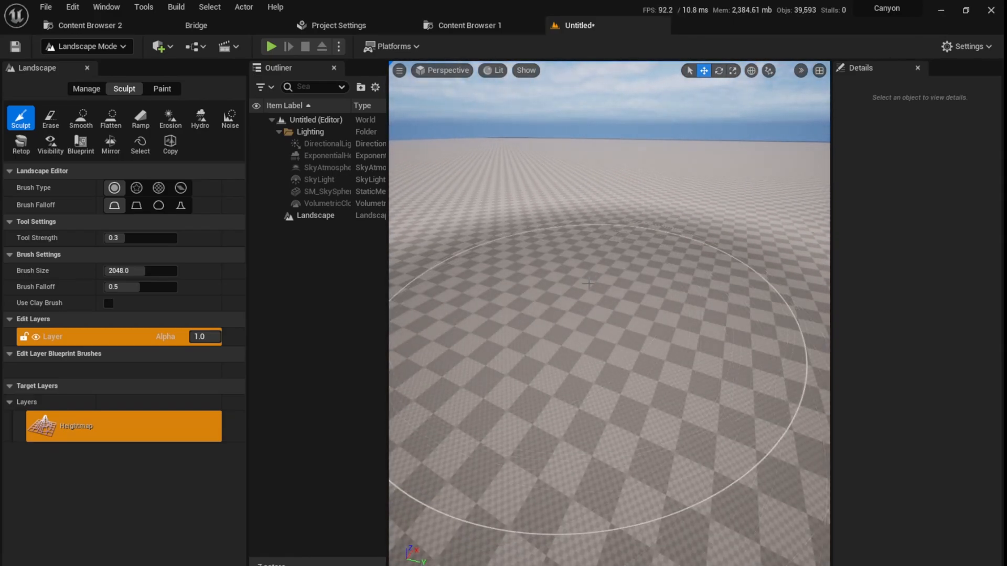
pyautogui.click(84, 46)
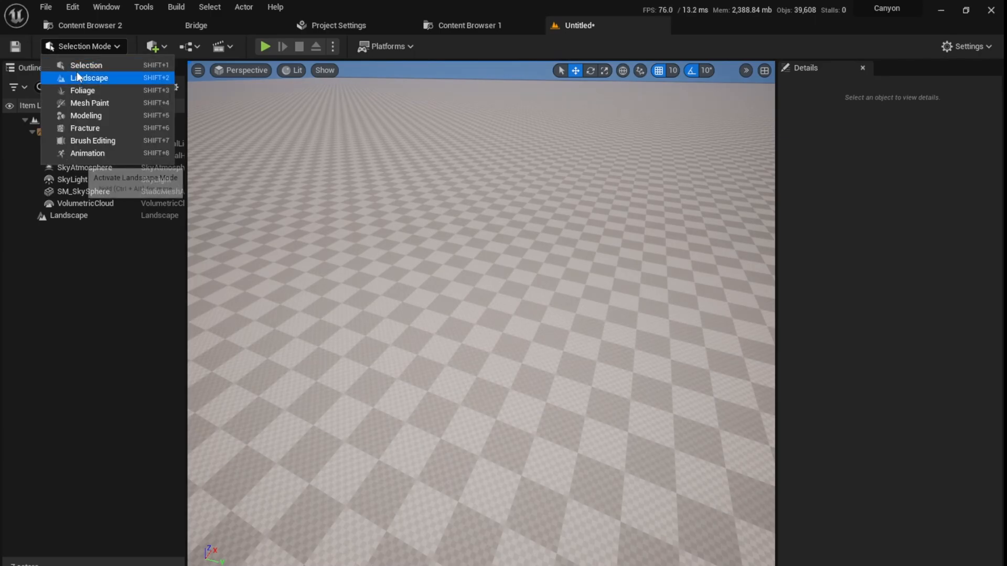
pyautogui.click(85, 65)
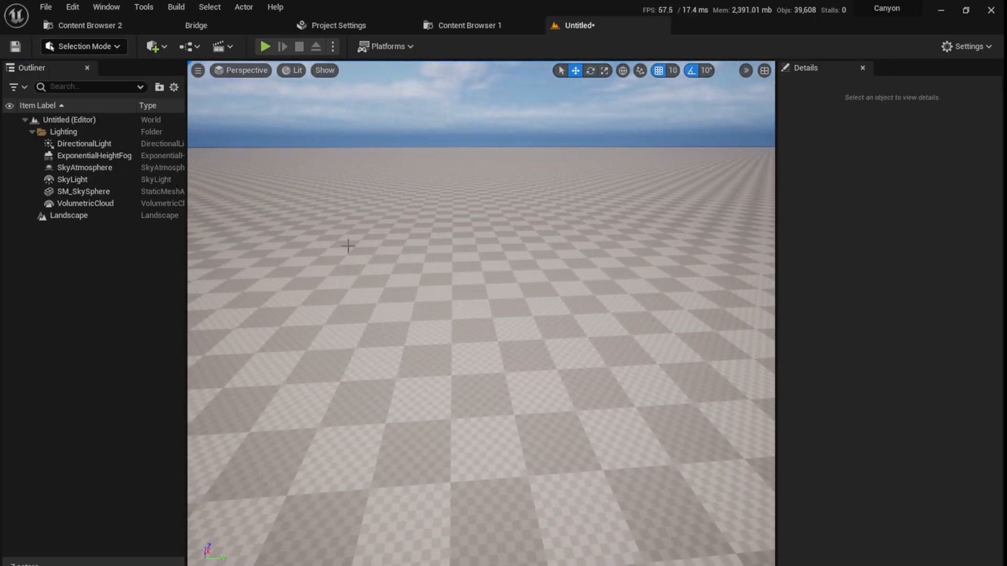
# - Browse the downloaded Megascans assets in the Quixel Bridge library
pyautogui.click(196, 25)
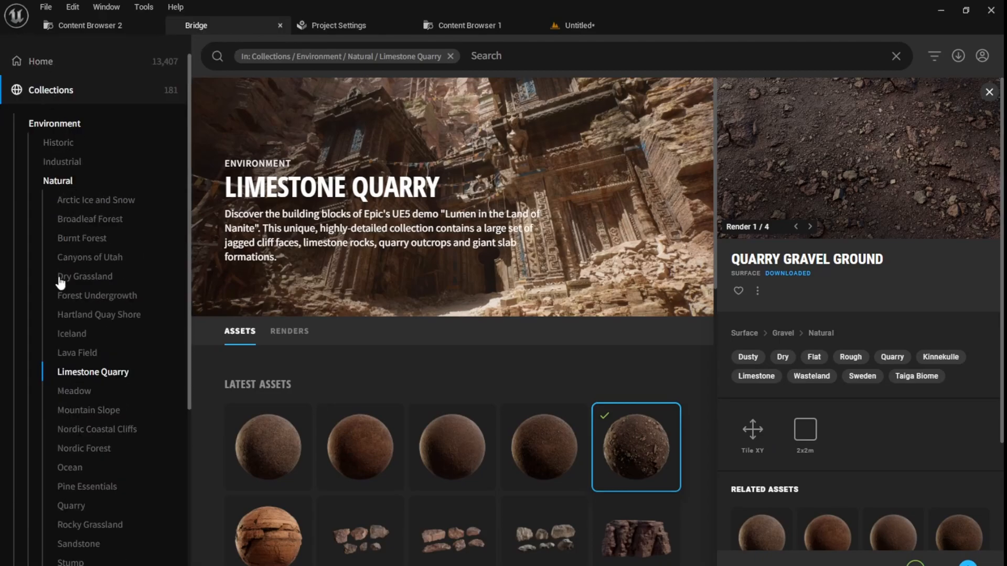
pyautogui.scroll(-3)
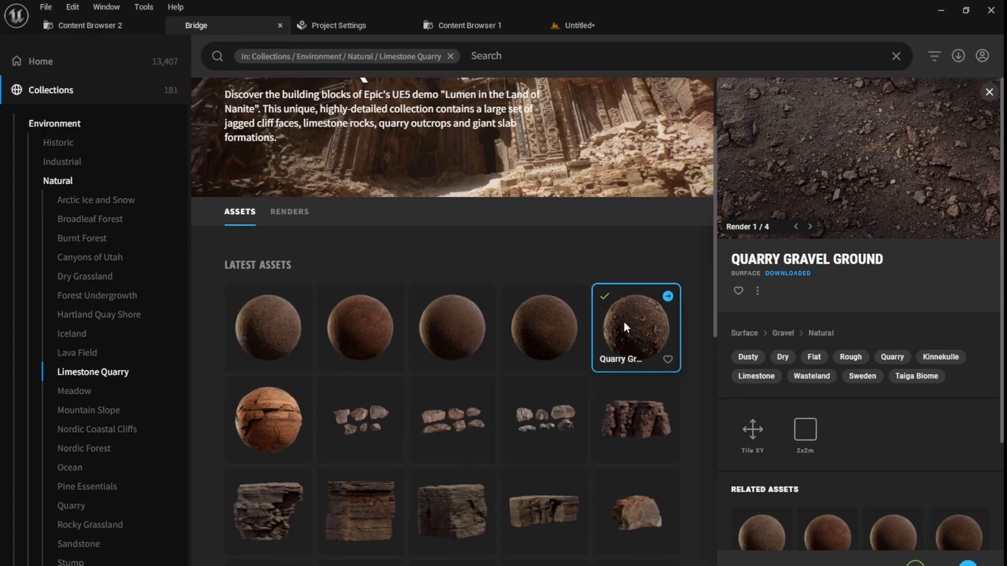
pyautogui.scroll(-3)
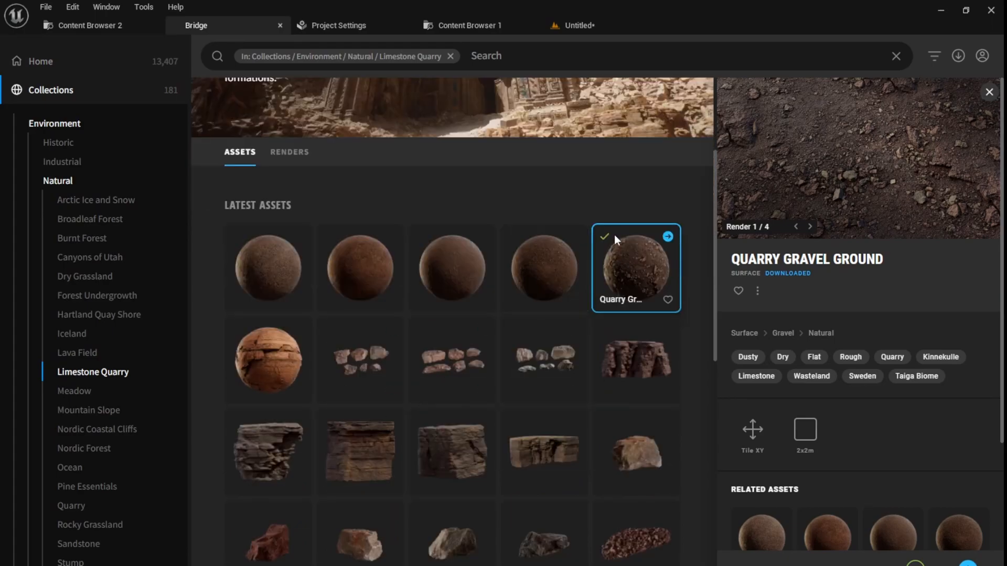
pyautogui.scroll(-3)
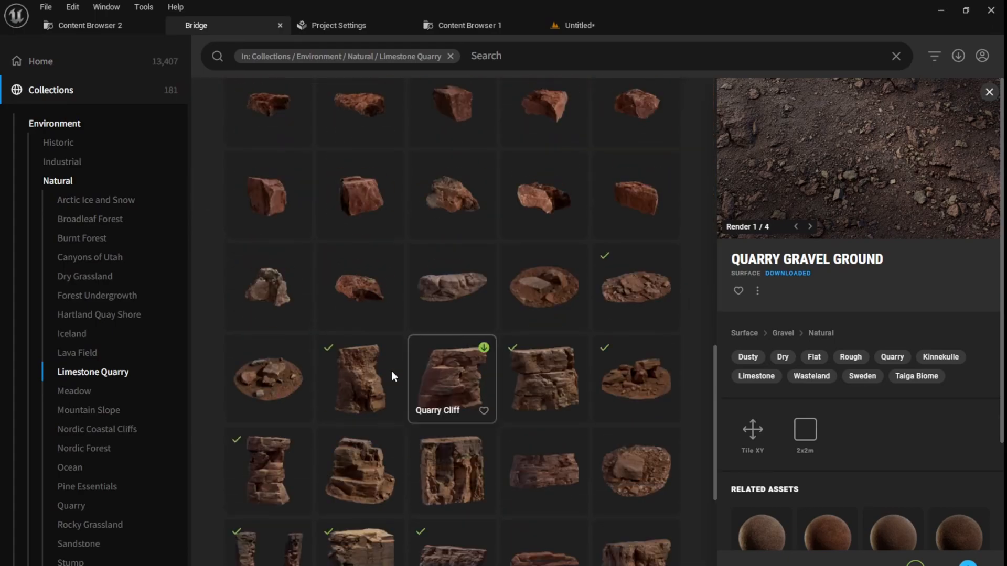
pyautogui.scroll(-3)
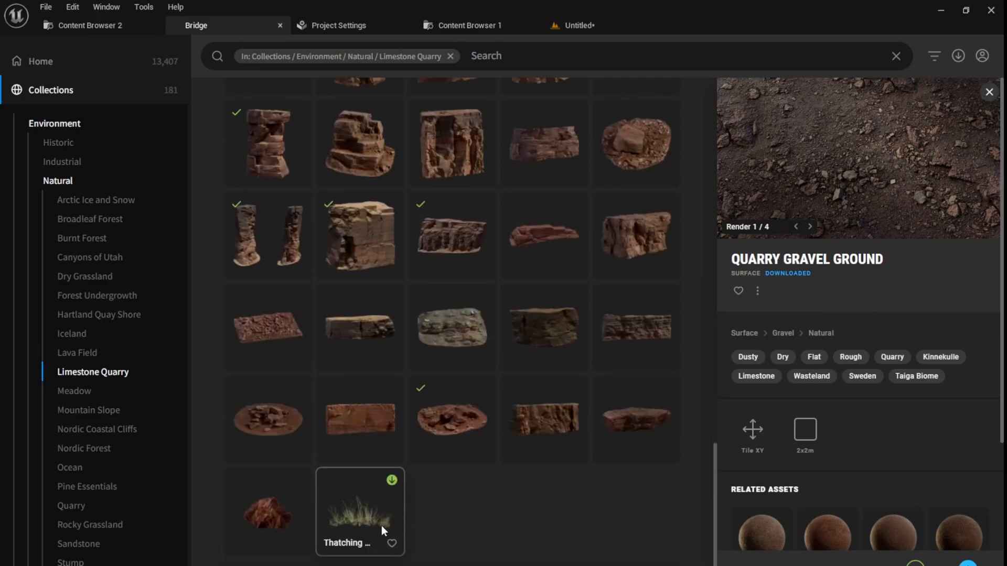
pyautogui.scroll(3)
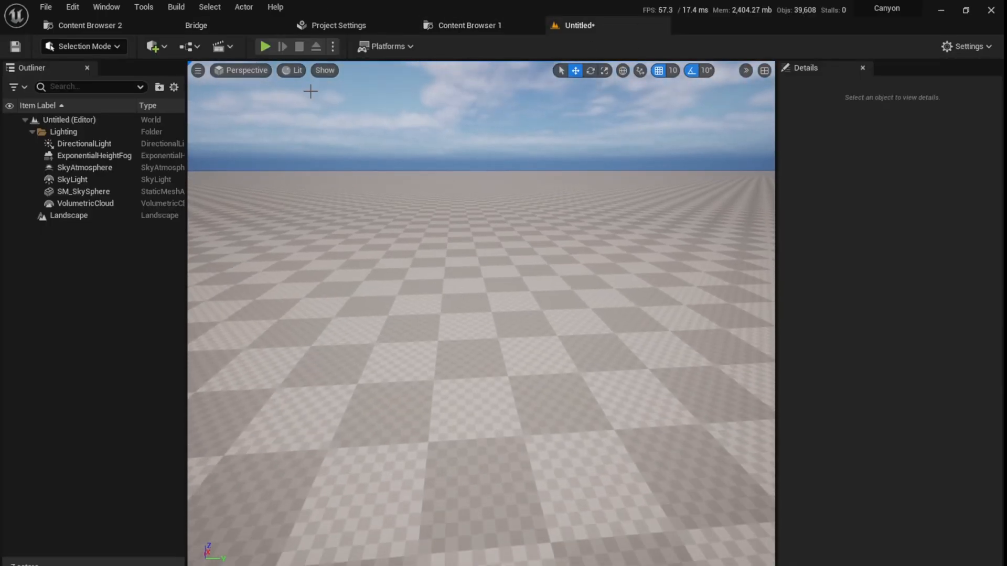
# - Inspect the Limestone Rocks asset details, then go back to the level editor
pyautogui.click(195, 25)
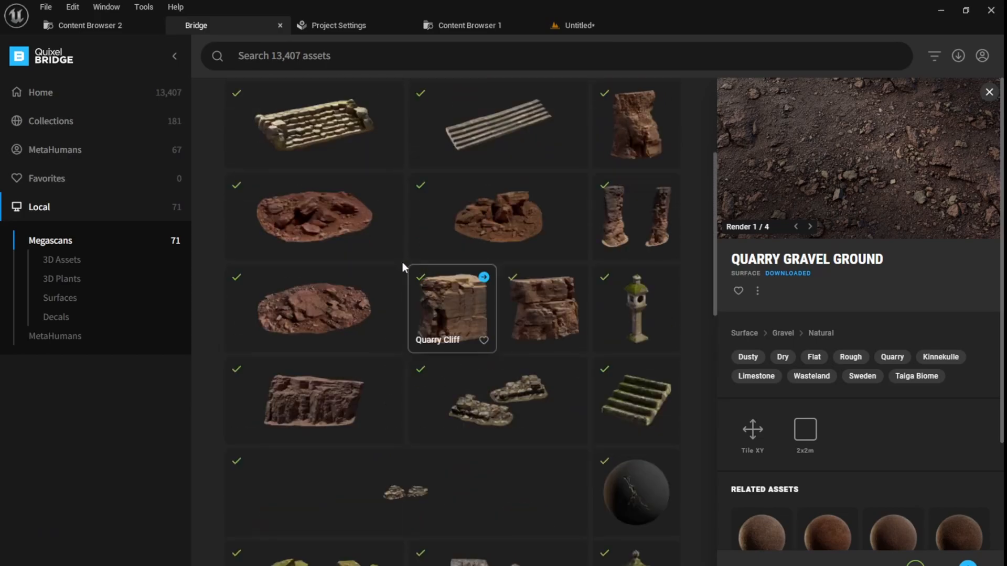
pyautogui.moveTo(310, 221)
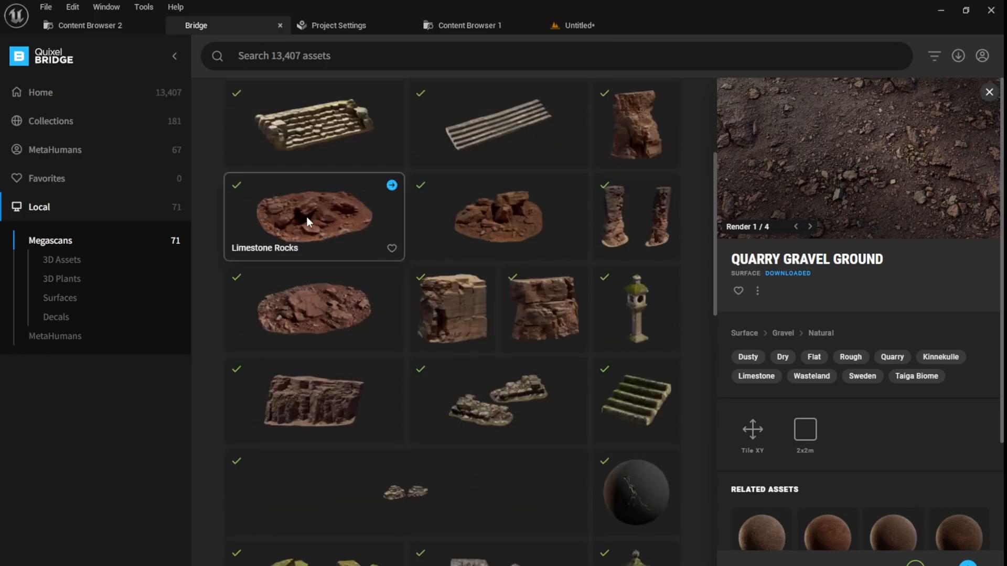
pyautogui.click(314, 215)
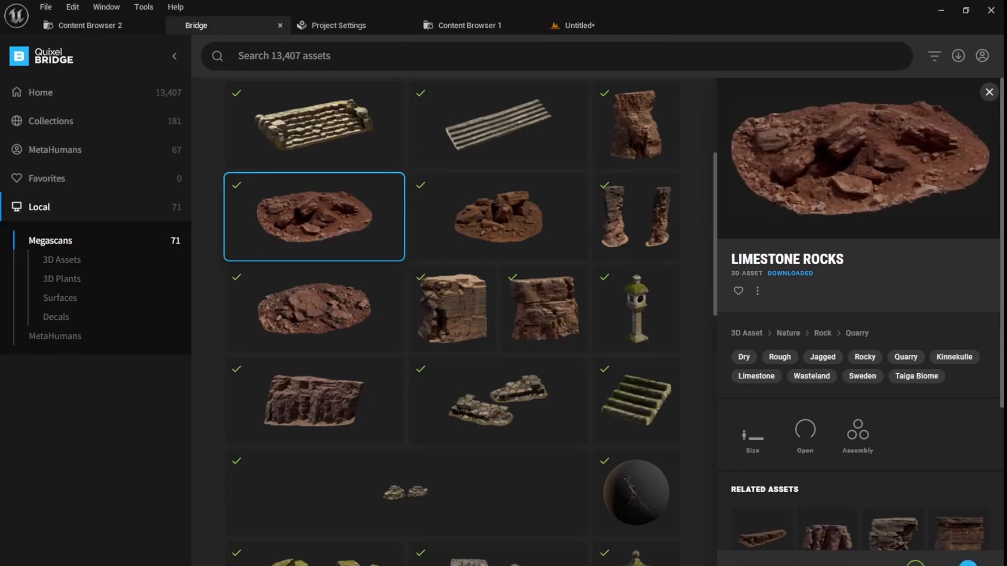
pyautogui.click(574, 25)
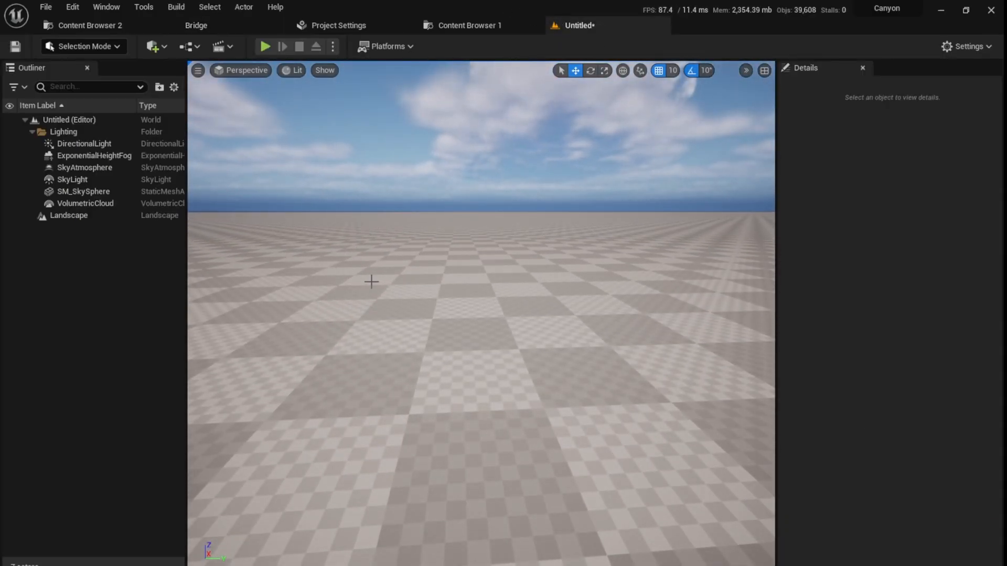
# - Assign the Quarry_Gravel_Ground material instance as the landscape's Landscape Material
pyautogui.click(69, 215)
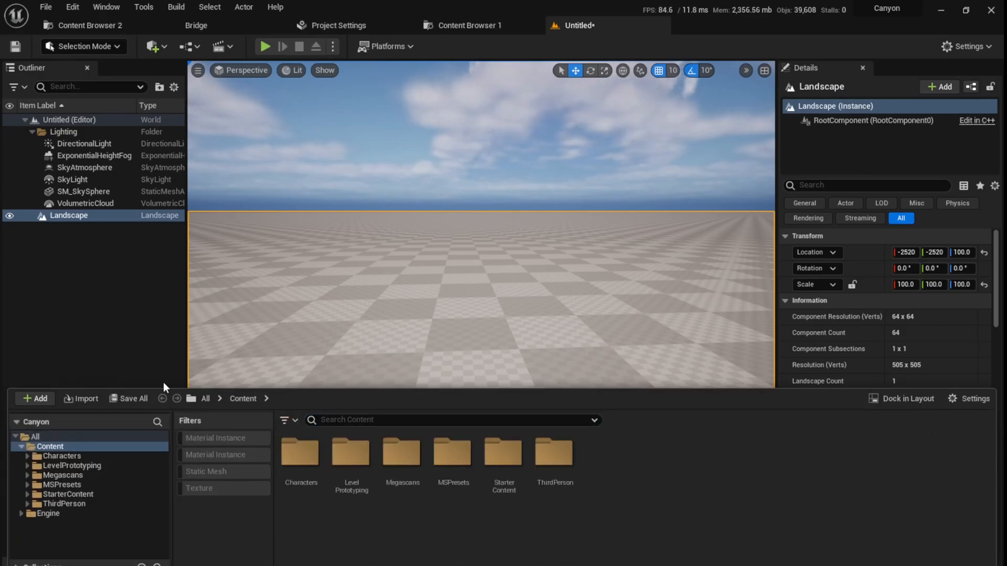
pyautogui.moveTo(401, 452)
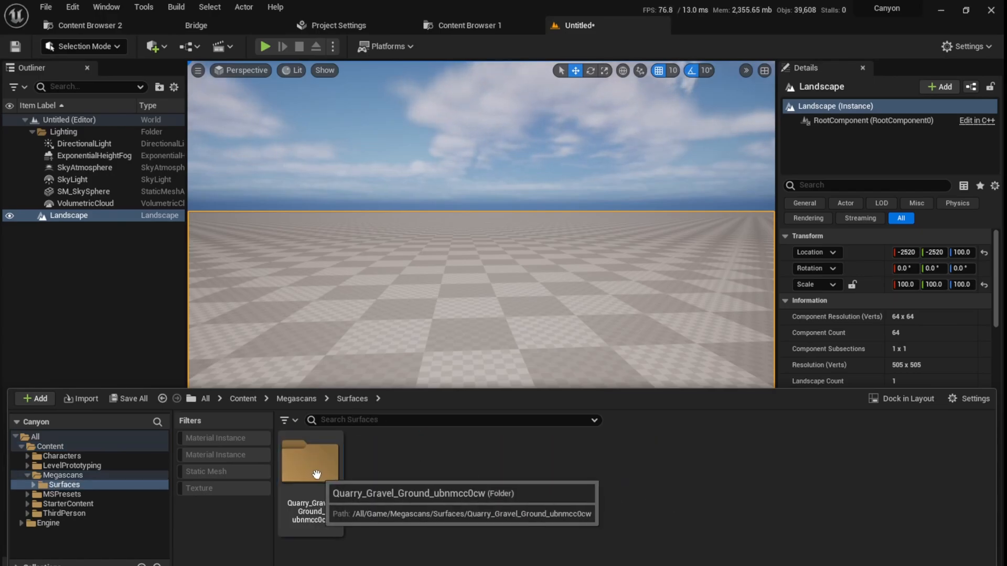
pyautogui.doubleClick(310, 462)
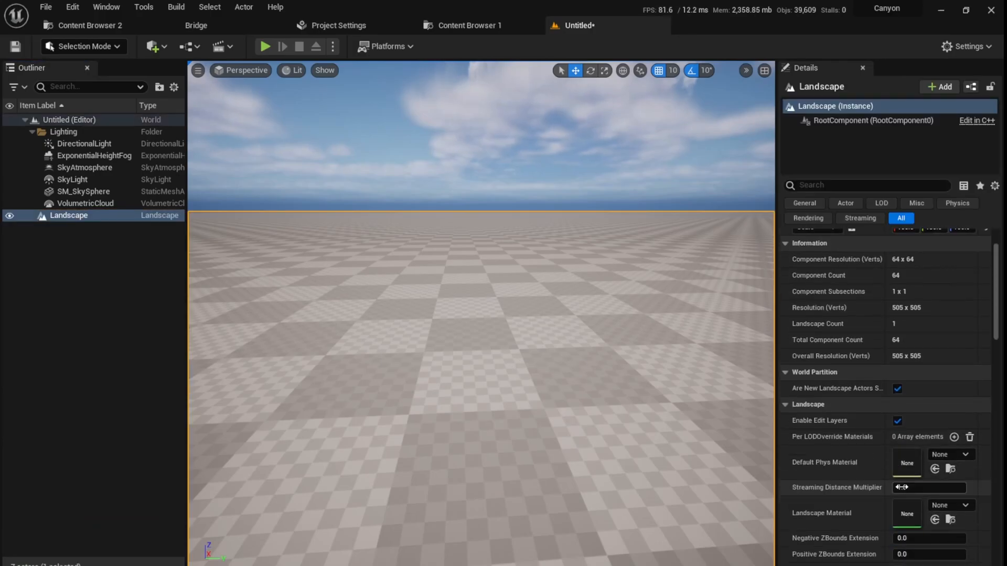
pyautogui.moveTo(935, 520)
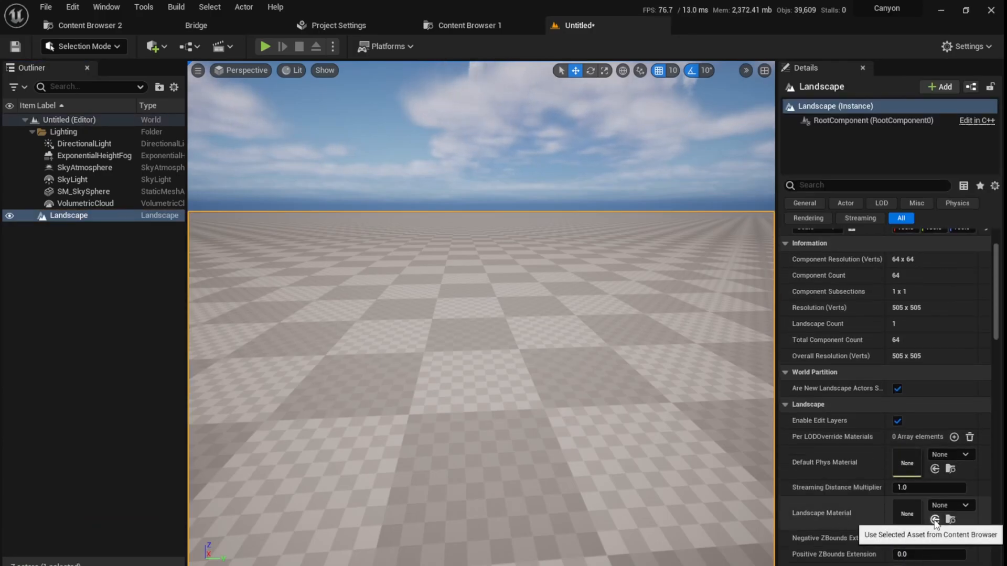
pyautogui.click(935, 519)
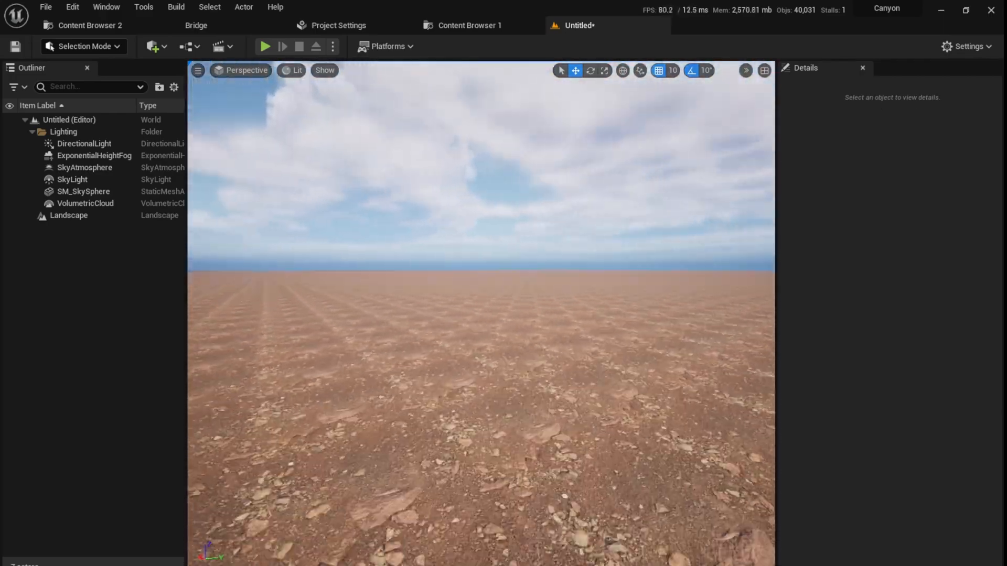
pyautogui.click(745, 70)
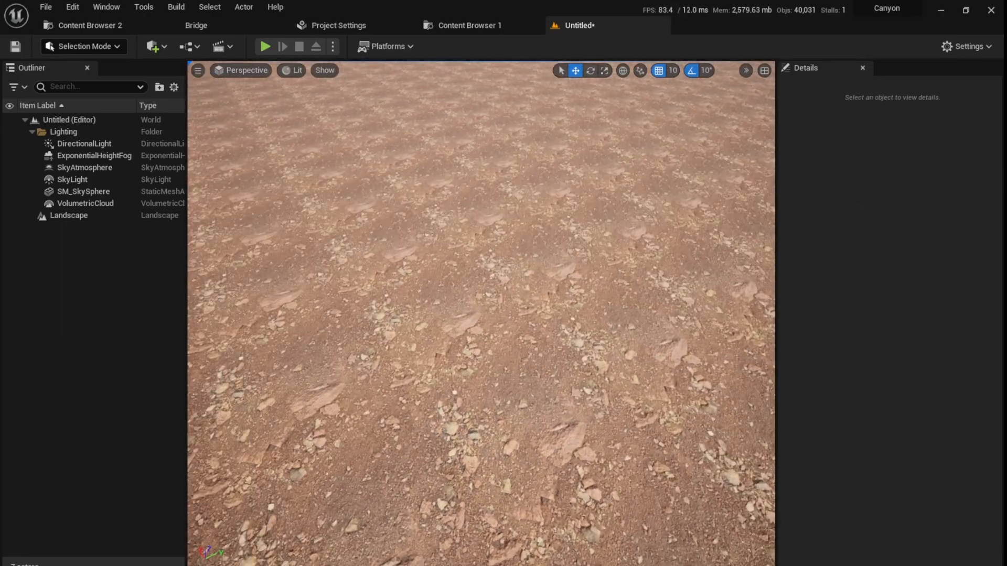
# - Enable Tiling/Offset on the gravel material and set Tiling X and Y to 0.2
pyautogui.click(68, 215)
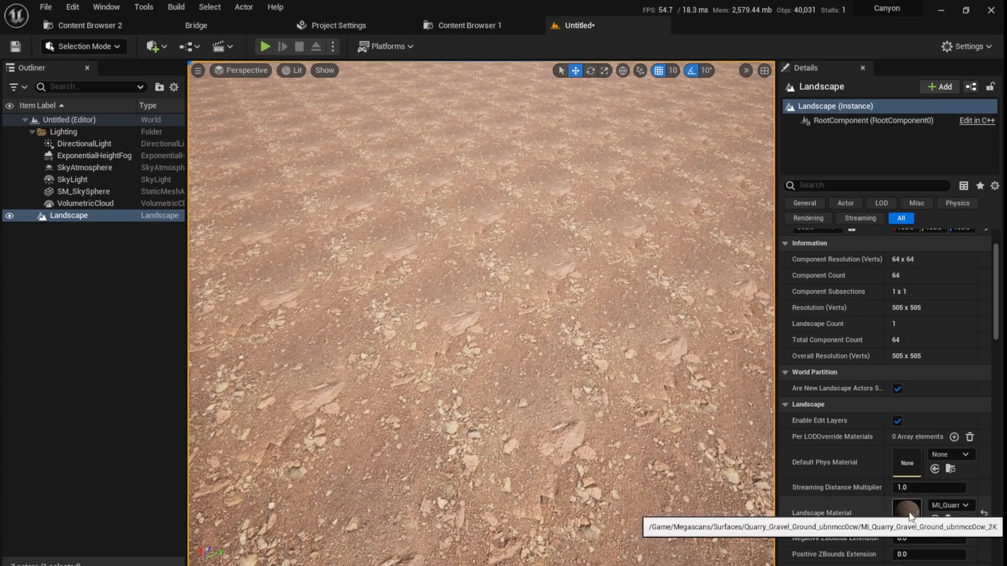
pyautogui.doubleClick(907, 513)
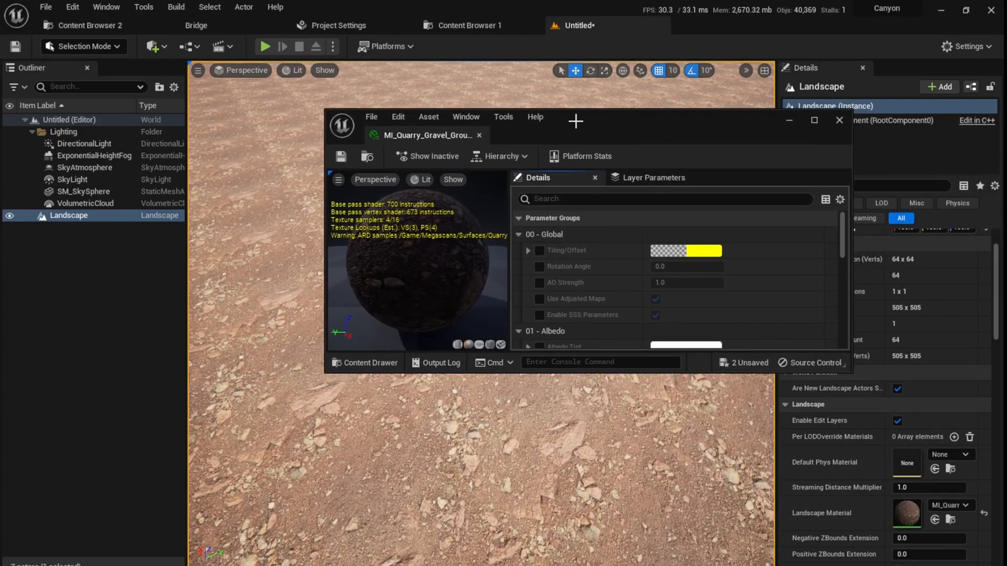
pyautogui.click(539, 251)
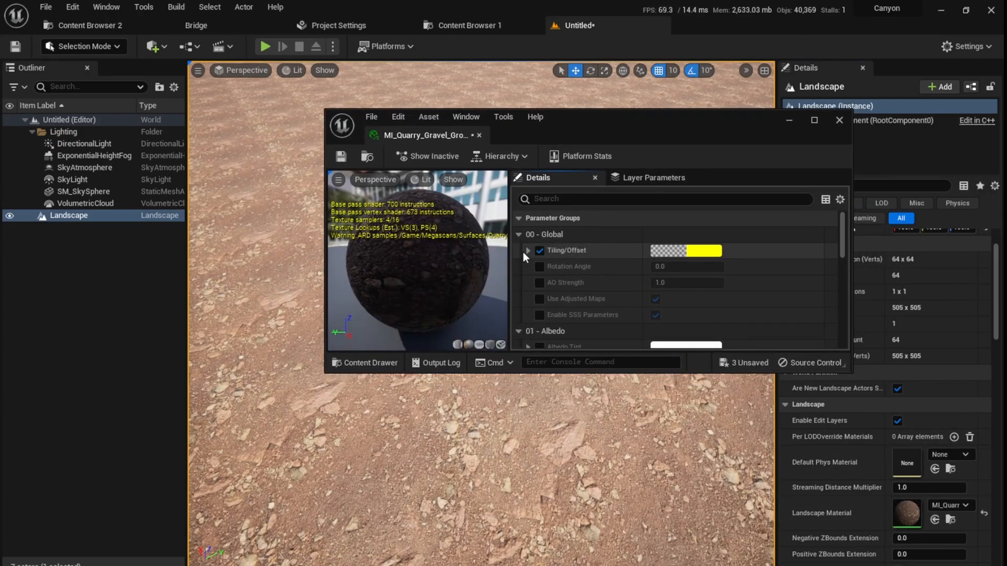
pyautogui.click(527, 250)
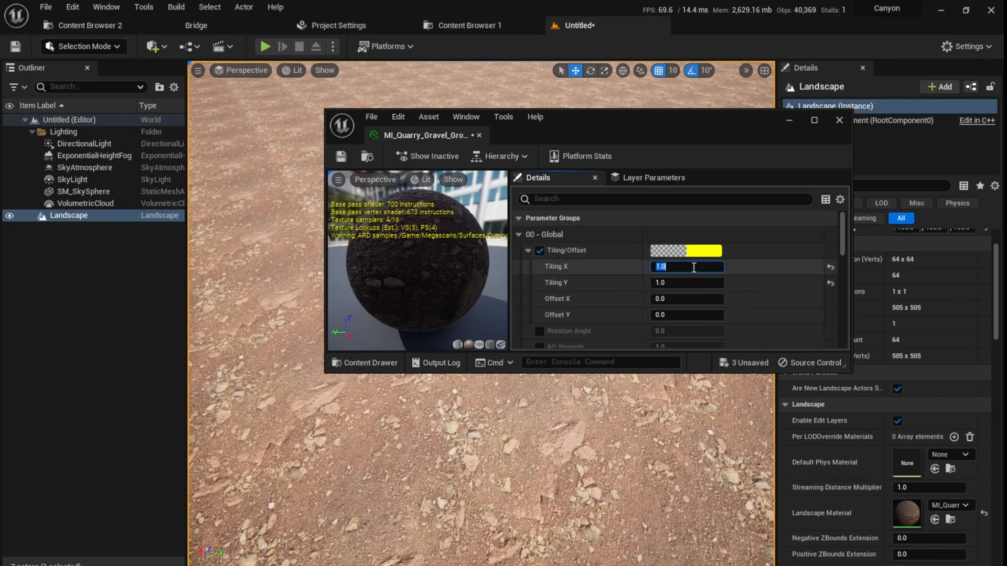
pyautogui.write('0.2')
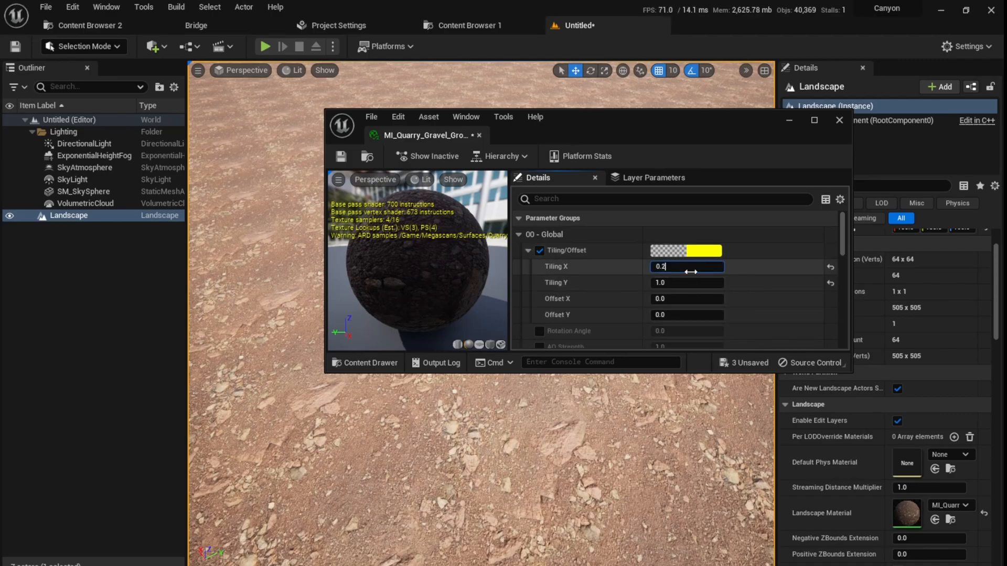
pyautogui.click(685, 283)
pyautogui.write('0.2')
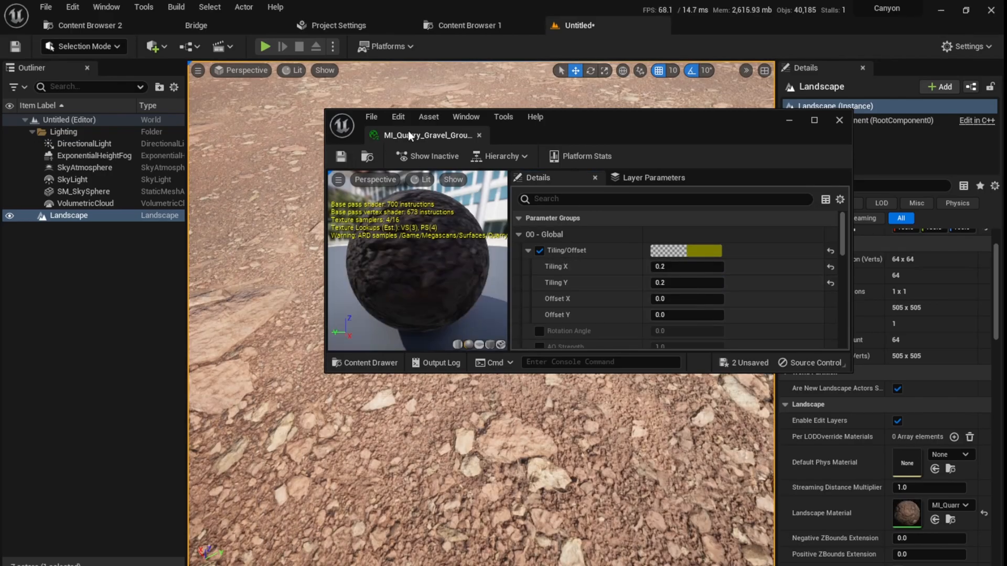
pyautogui.click(838, 120)
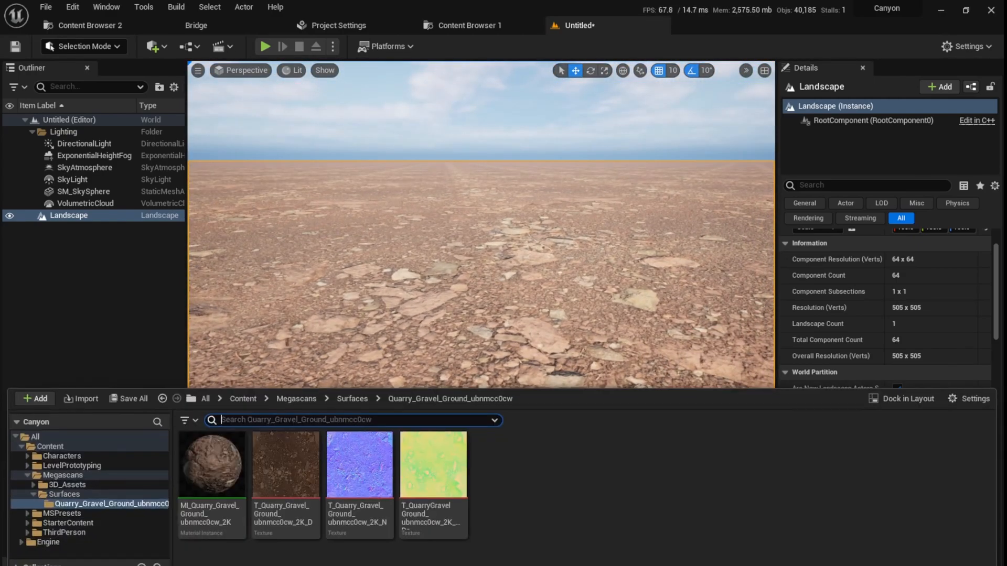
# - Browse to Megascans > 3D_Assets and add a Static Mesh content filter
pyautogui.click(296, 398)
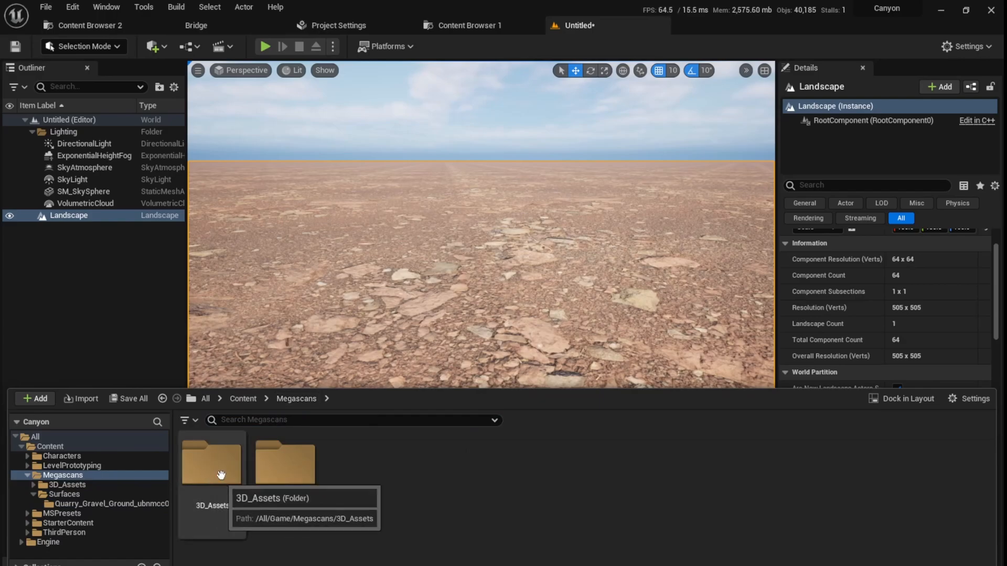
pyautogui.doubleClick(212, 462)
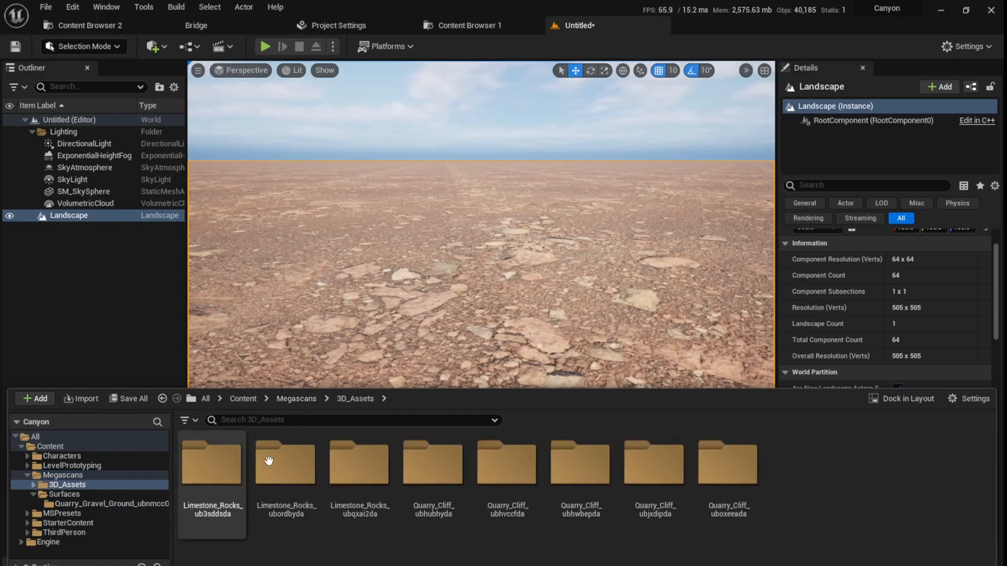
pyautogui.moveTo(286, 457)
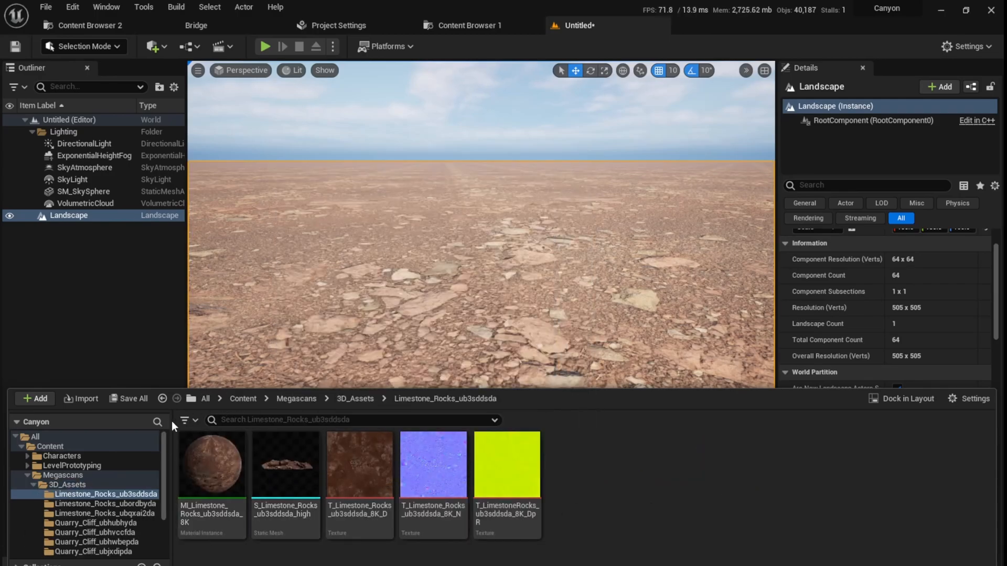
pyautogui.click(355, 399)
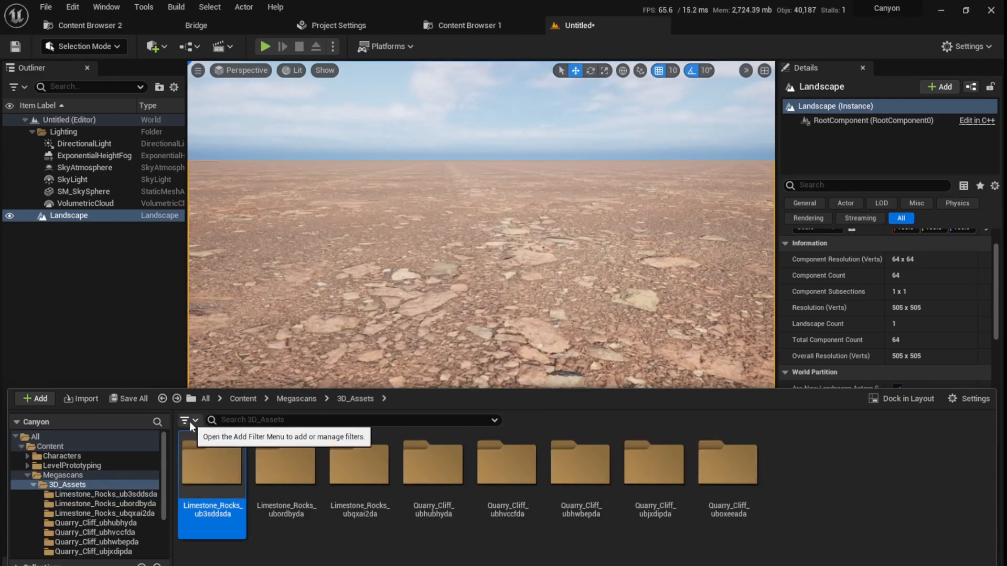
pyautogui.click(187, 421)
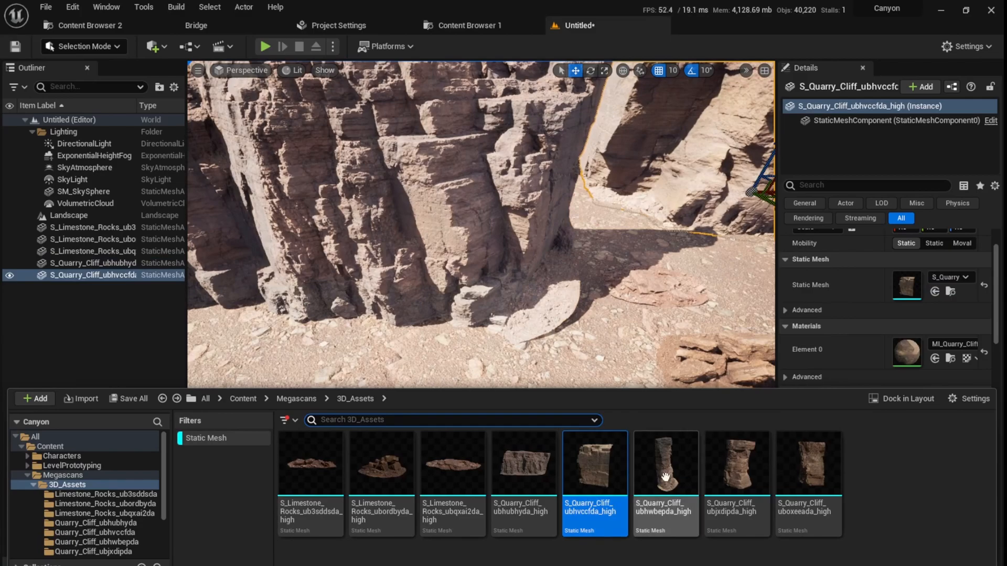
# - Place another Quarry Cliff mesh and turn off rotation snapping
pyautogui.click(664, 463)
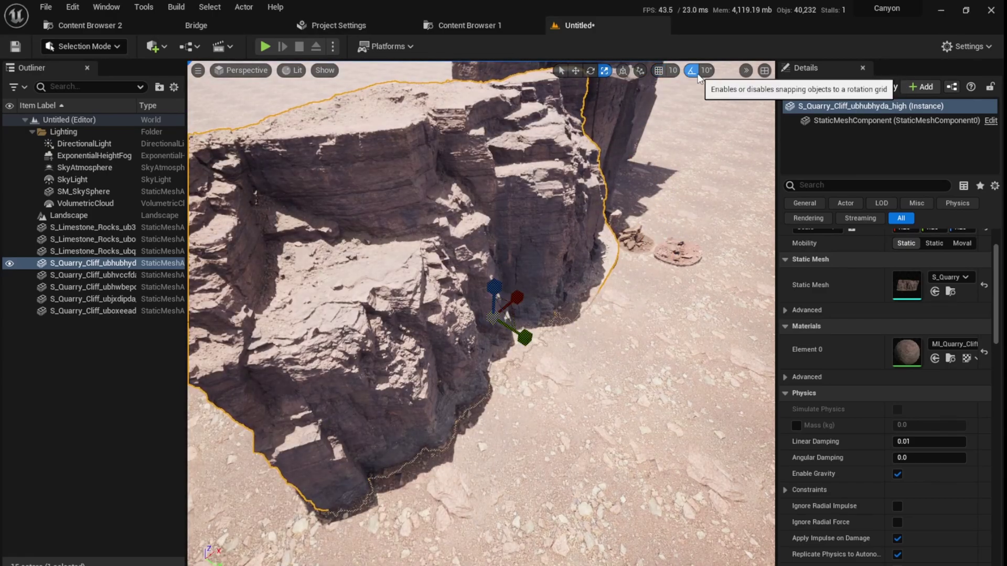
pyautogui.click(744, 70)
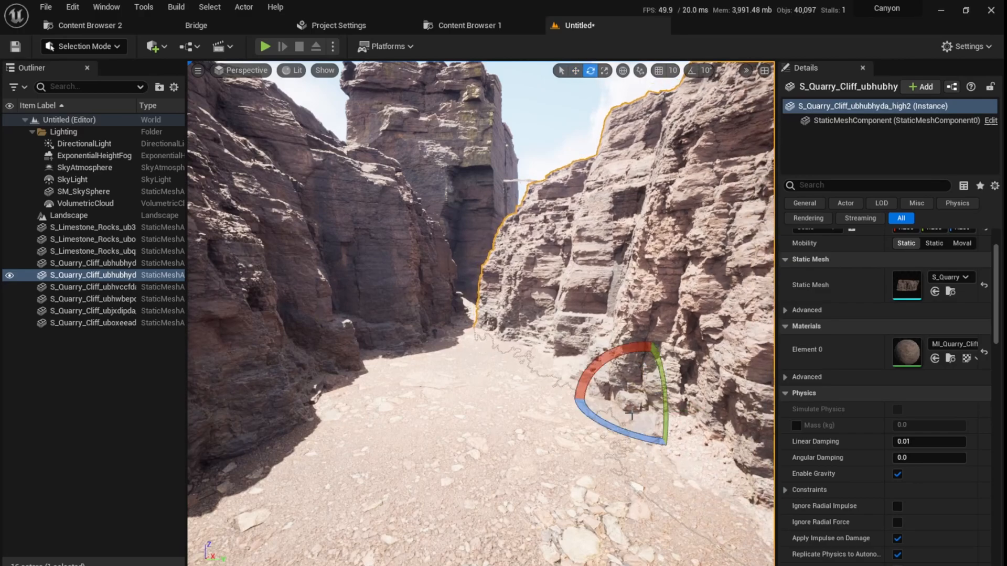
# - Move and rotate duplicated Quarry Cliff copies to lengthen the canyon walls
pyautogui.click(576, 70)
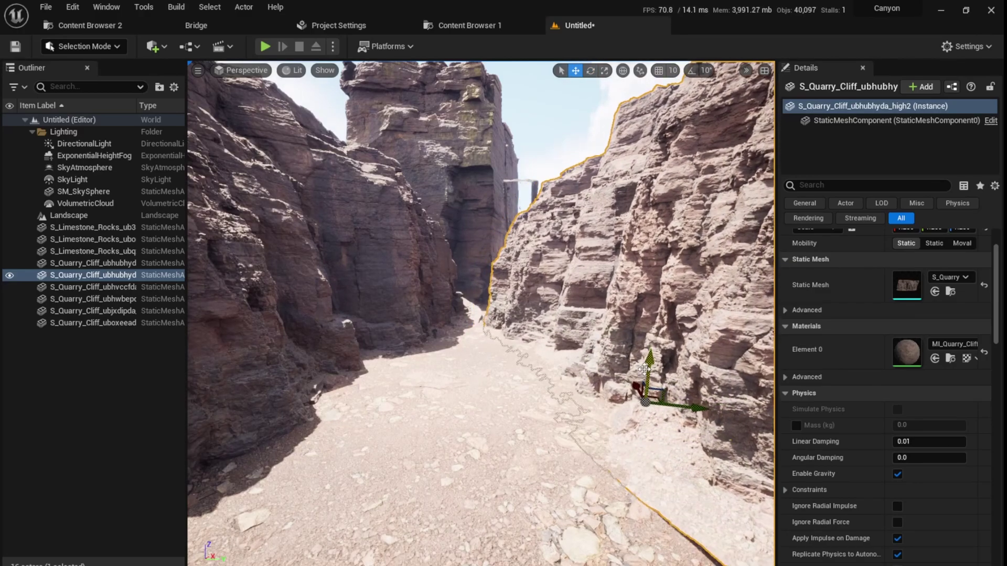
pyautogui.click(590, 71)
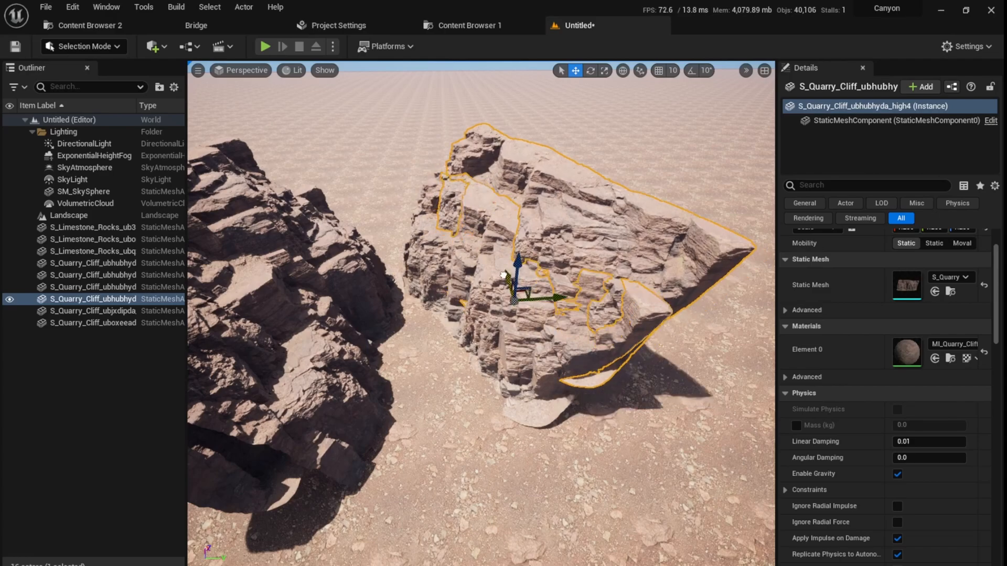
pyautogui.click(589, 70)
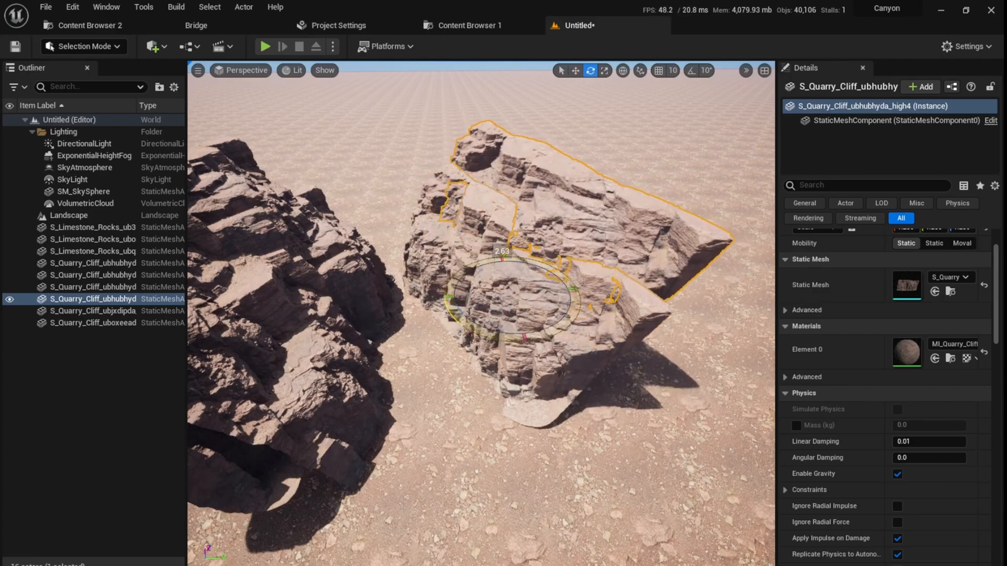
pyautogui.click(575, 70)
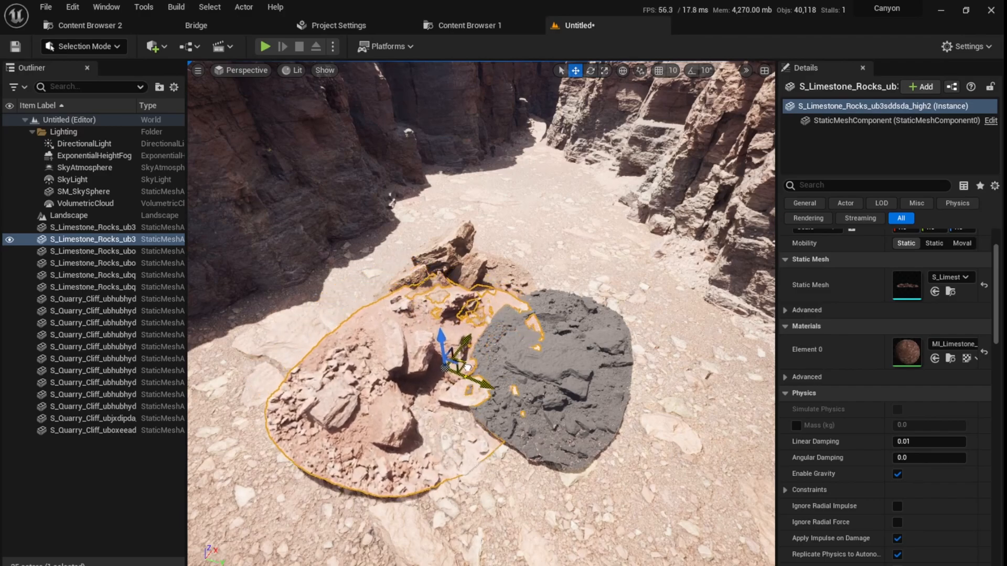
# - Add two more limestone rock groups to the selection to form one cluster
pyautogui.click(589, 70)
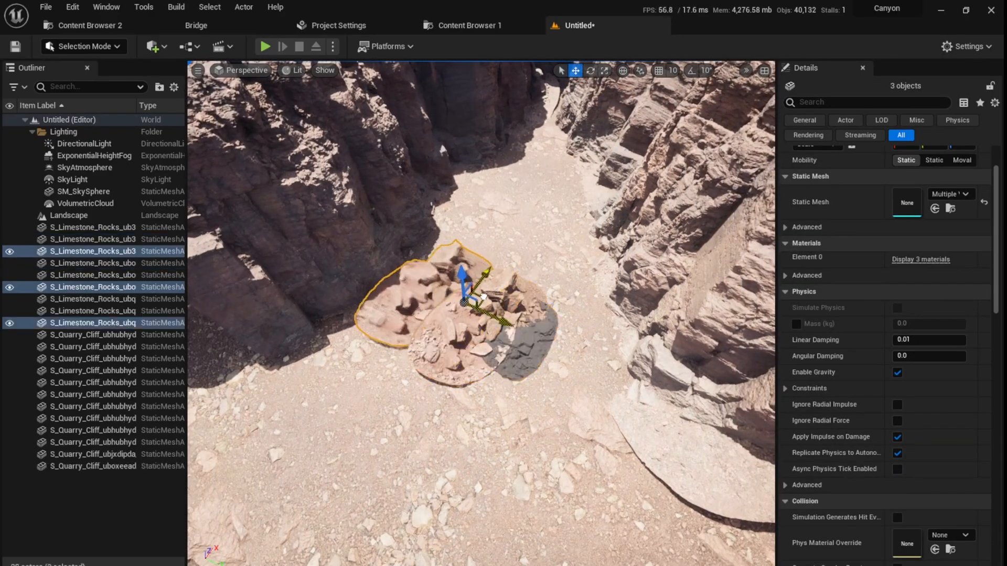
pyautogui.click(590, 71)
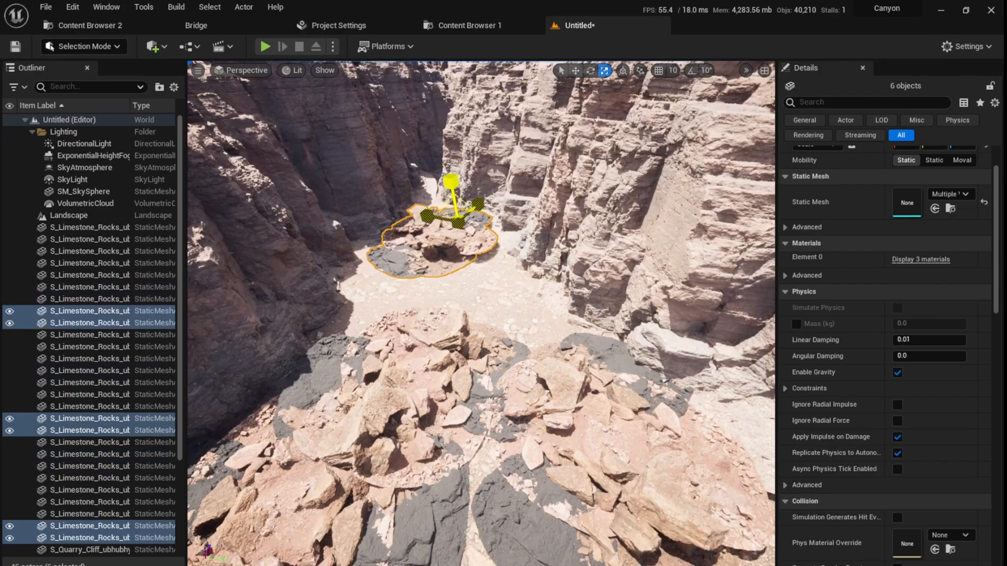
# - Select a limestone rock cluster for duplicating along the canyon floor
pyautogui.click(589, 71)
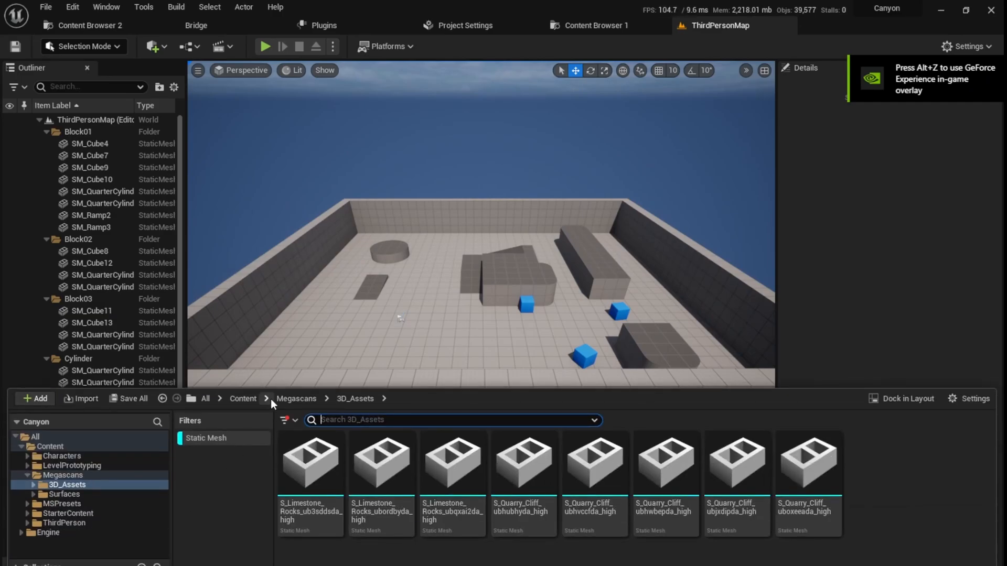
# - Open the NewMap canyon level and select a limestone rock on the floor
pyautogui.doubleClick(736, 463)
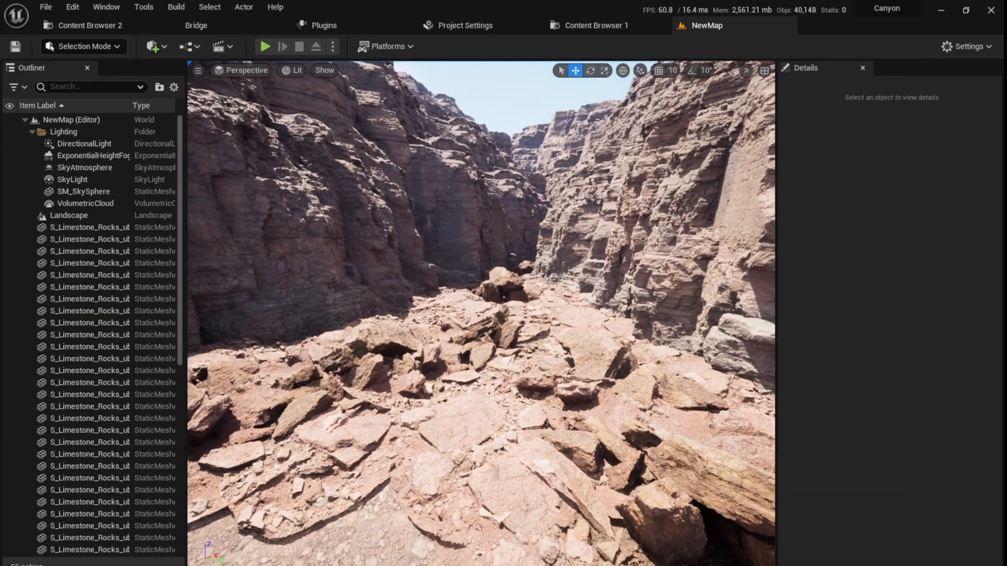
pyautogui.click(459, 398)
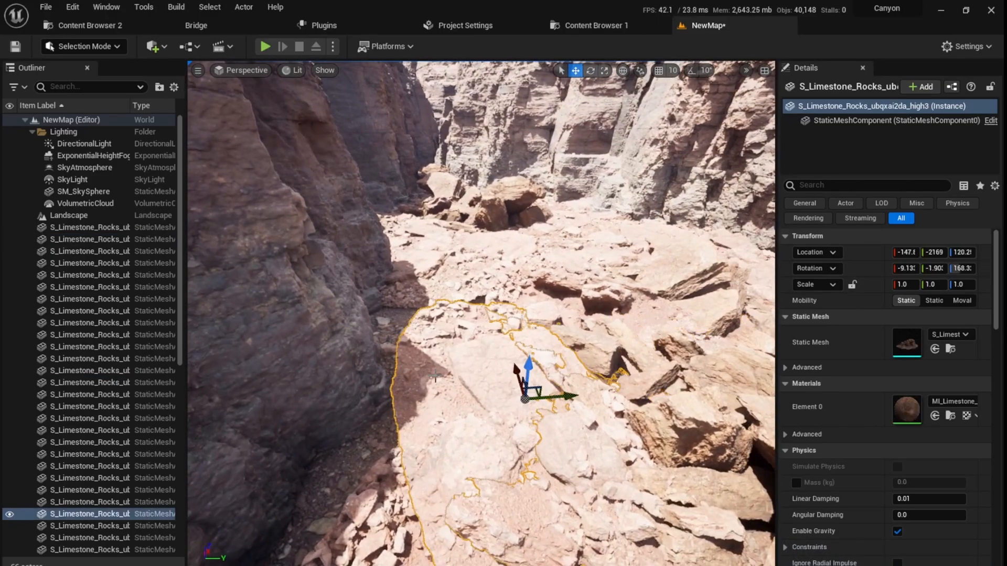
pyautogui.click(589, 70)
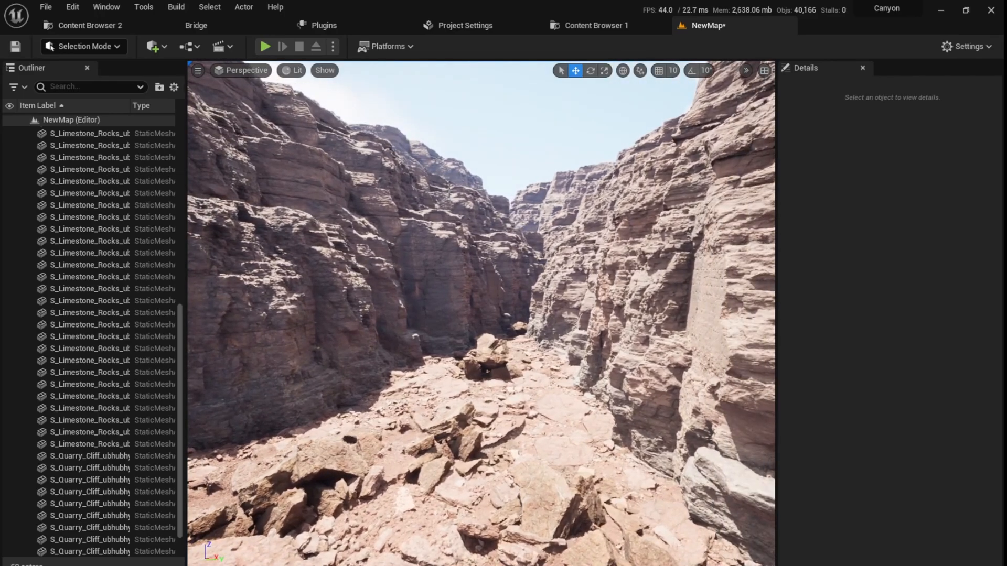
# - Select SkyAtmosphere and adjust its Rayleigh and Mie scattering for a hazy sky
pyautogui.click(84, 191)
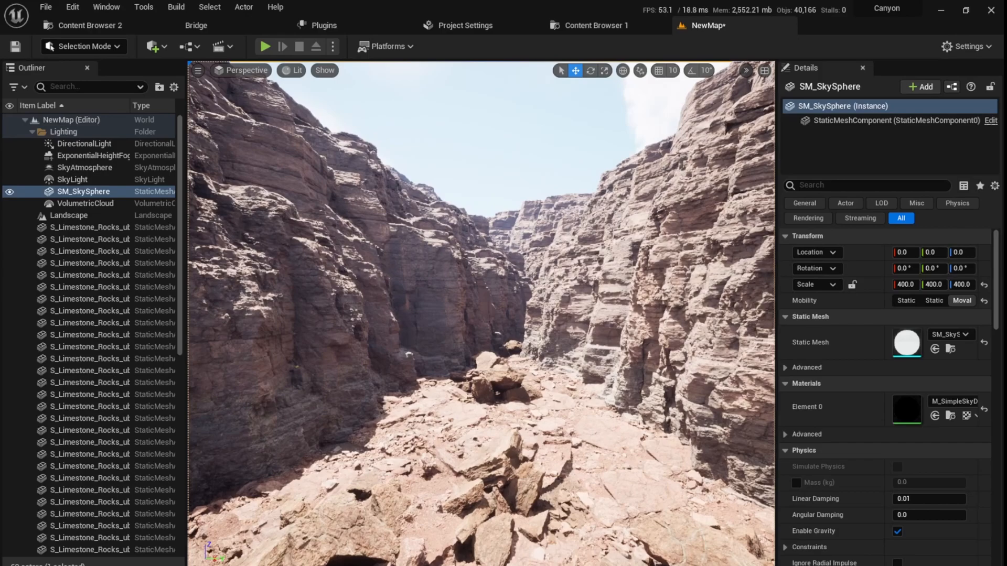
pyautogui.click(84, 167)
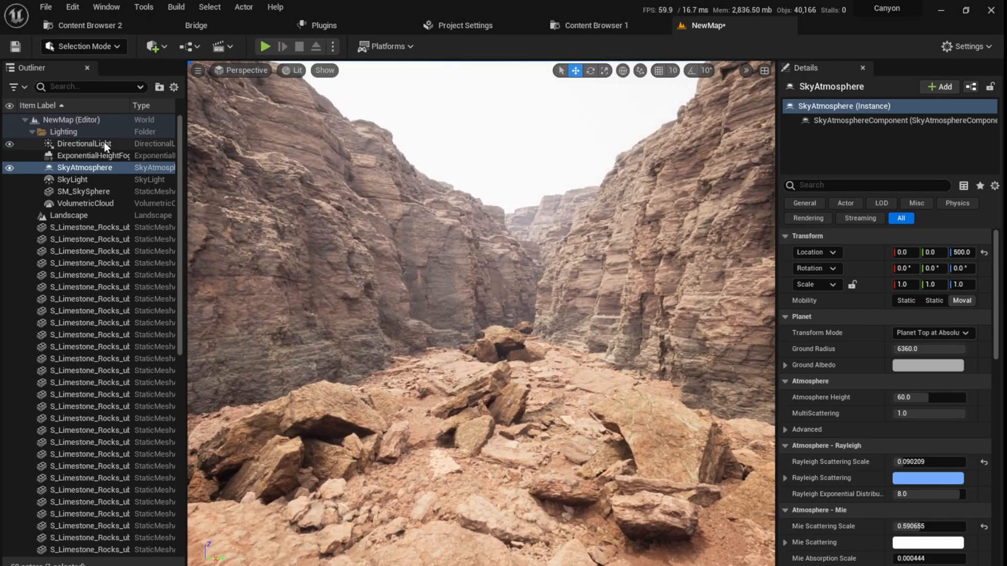
pyautogui.click(152, 46)
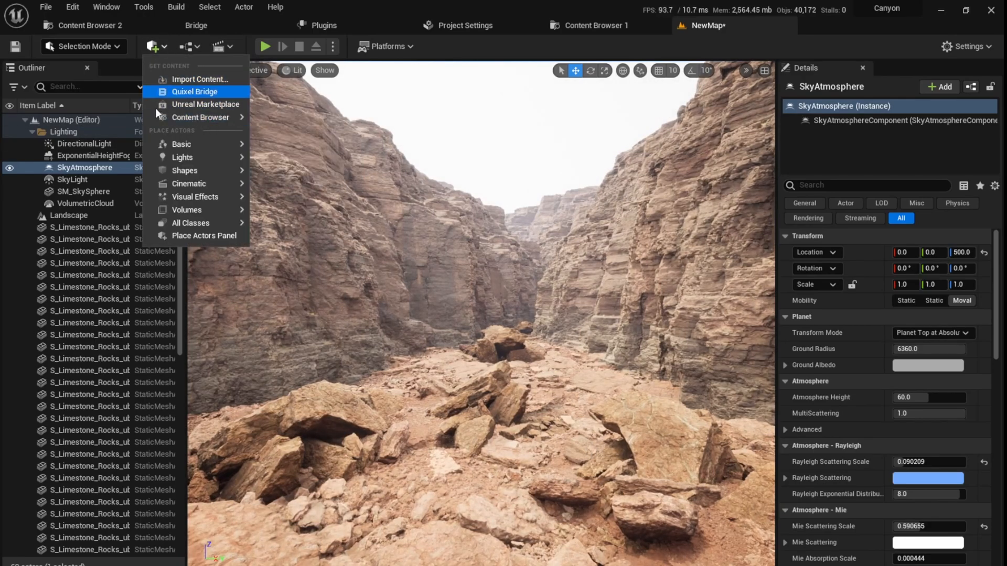
# - Place an unbound Post Process Volume with exposure compensation 3.4 and EV100 min/max 1
pyautogui.click(416, 347)
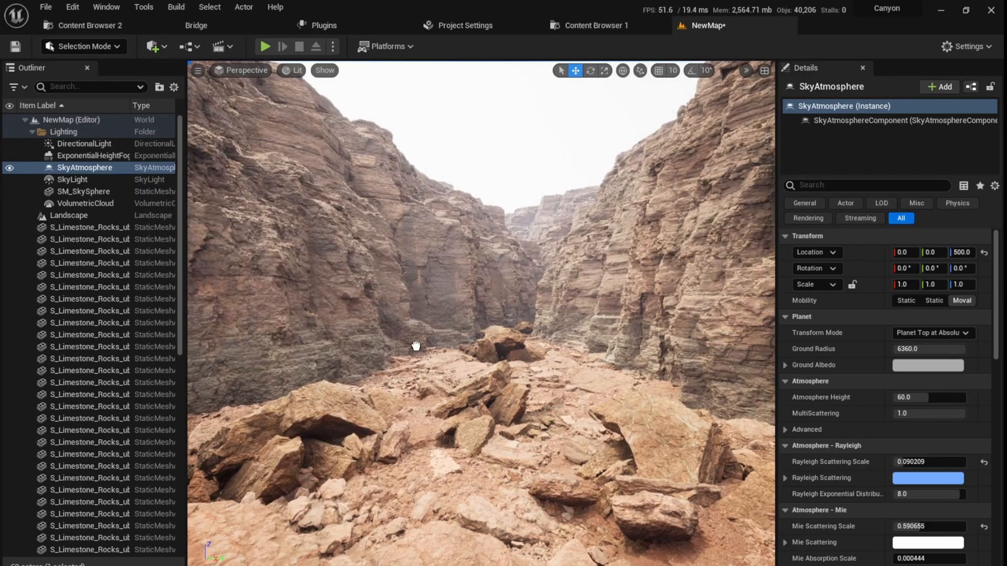
pyautogui.click(85, 226)
pyautogui.write('u')
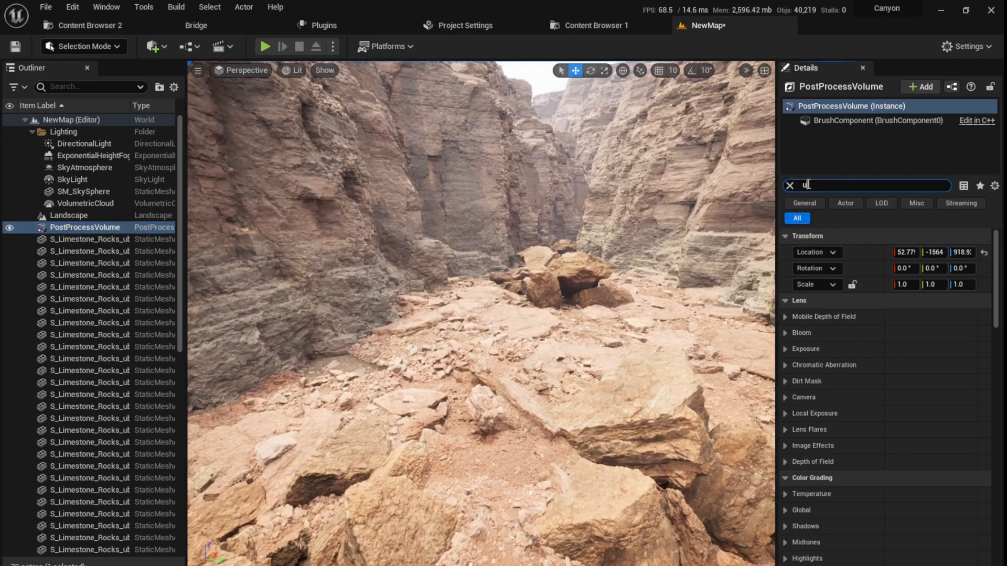
pyautogui.write('nb')
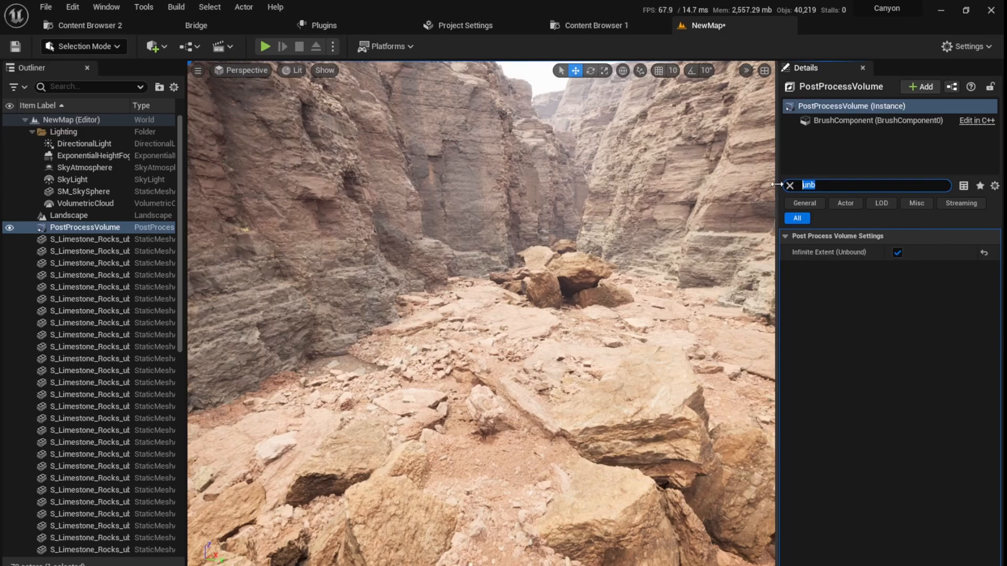
pyautogui.write('expos')
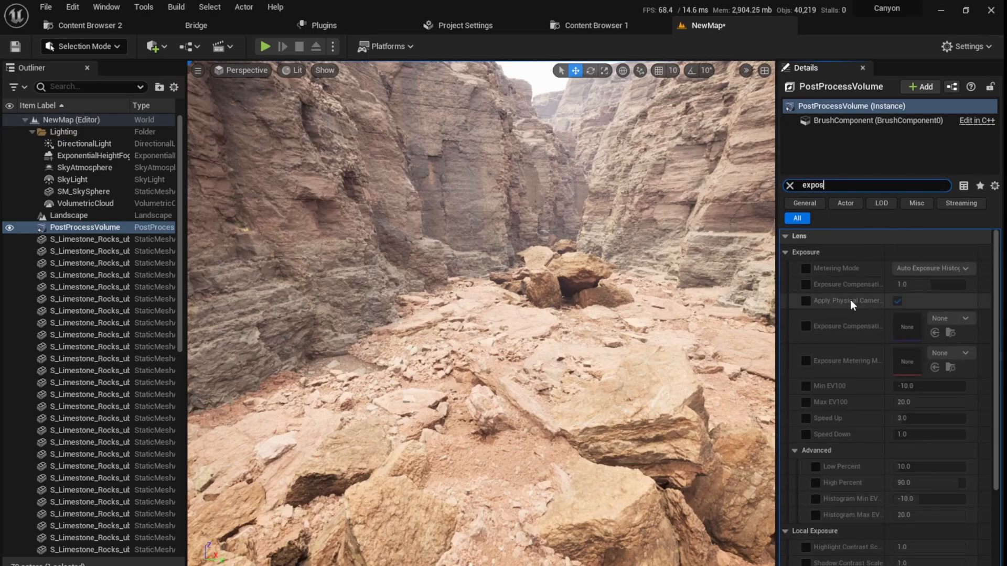
pyautogui.click(806, 284)
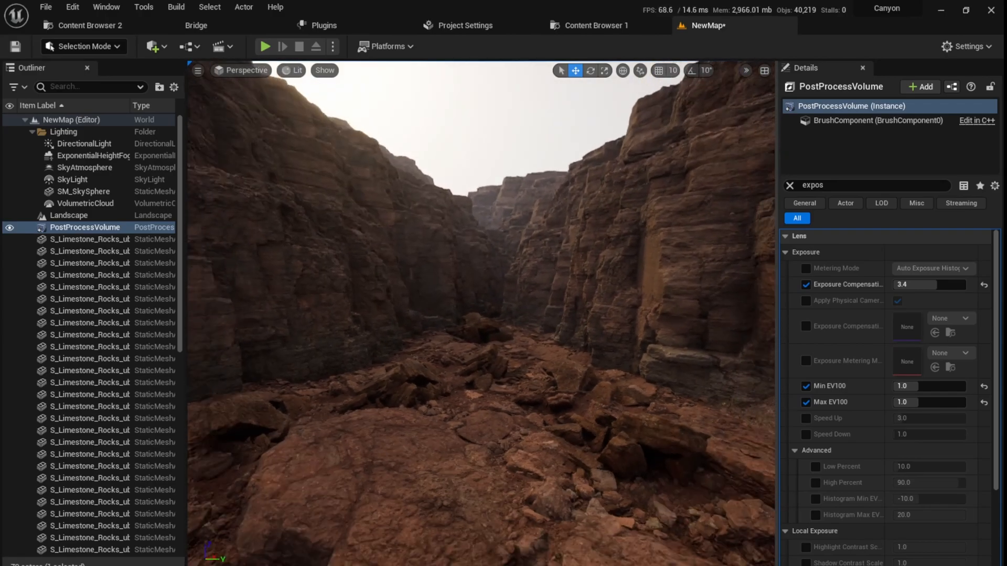
pyautogui.moveTo(152, 47)
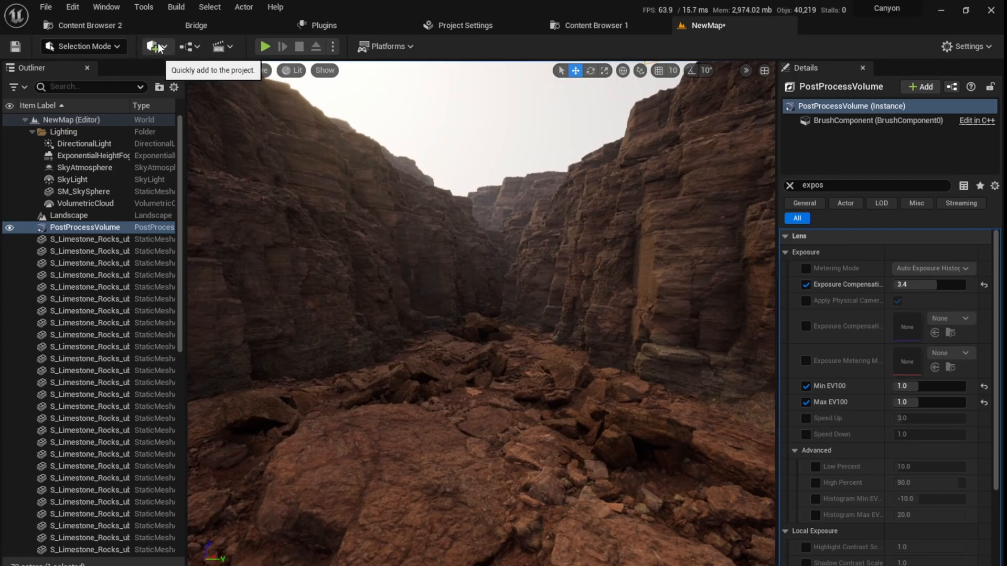
# - Place a Cine Camera Actor and lower its view toward the rocky floor
pyautogui.click(152, 46)
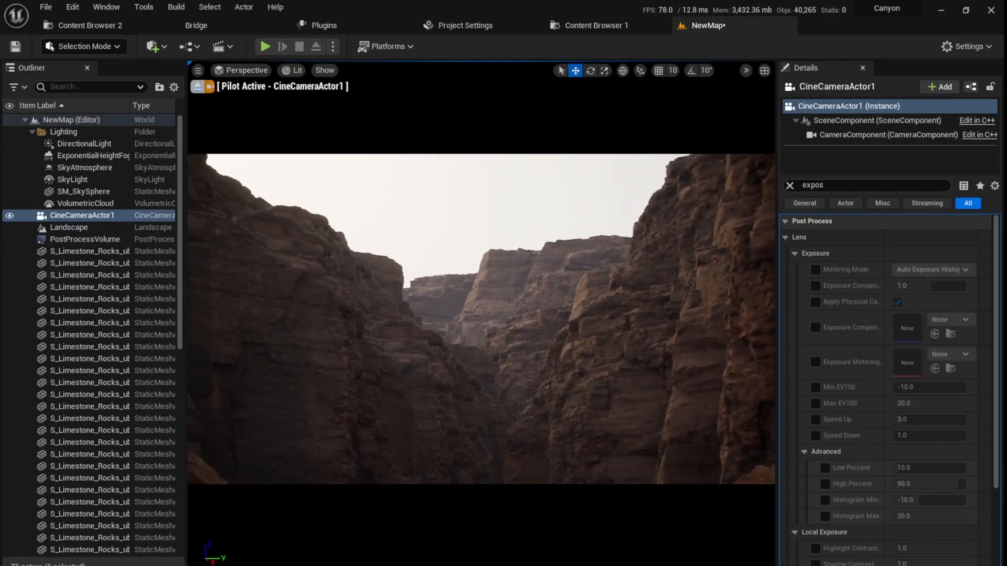
pyautogui.moveTo(475, 321); pyautogui.dragTo(475, 270)
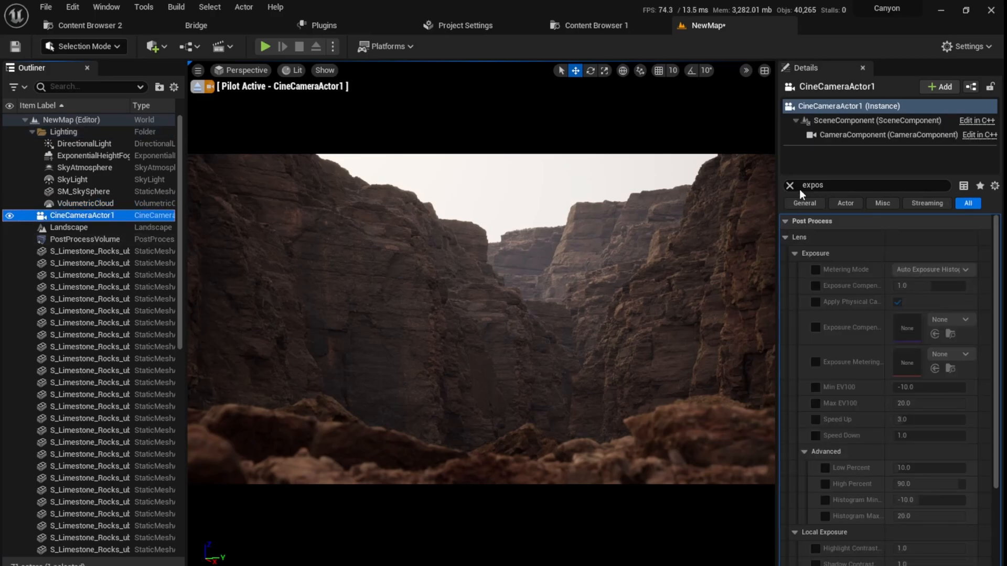
# - Set the cine camera to a 16:9 DSLR filmback, 50 mm focal length, 2.39 crop
pyautogui.click(789, 186)
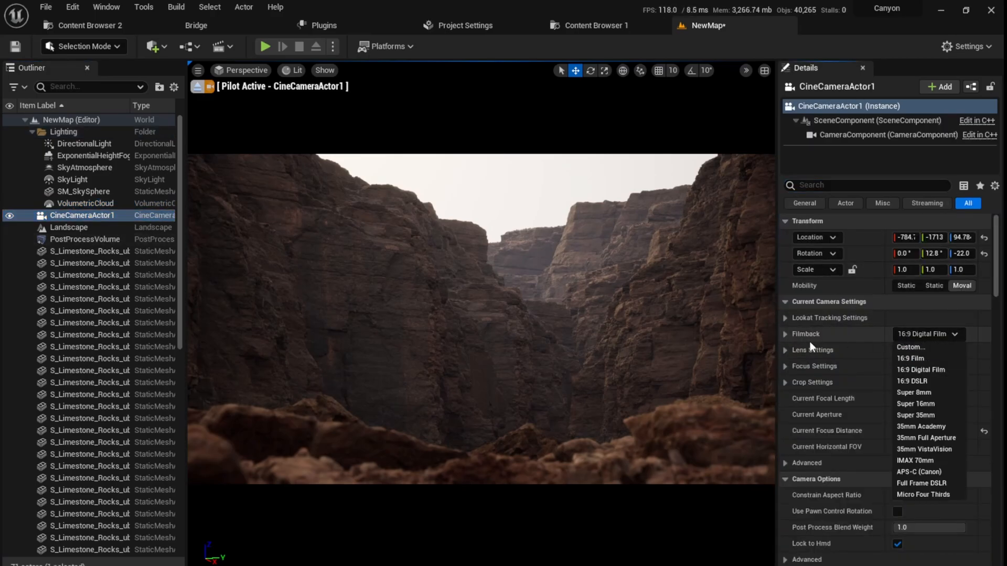
pyautogui.click(912, 380)
pyautogui.write('50')
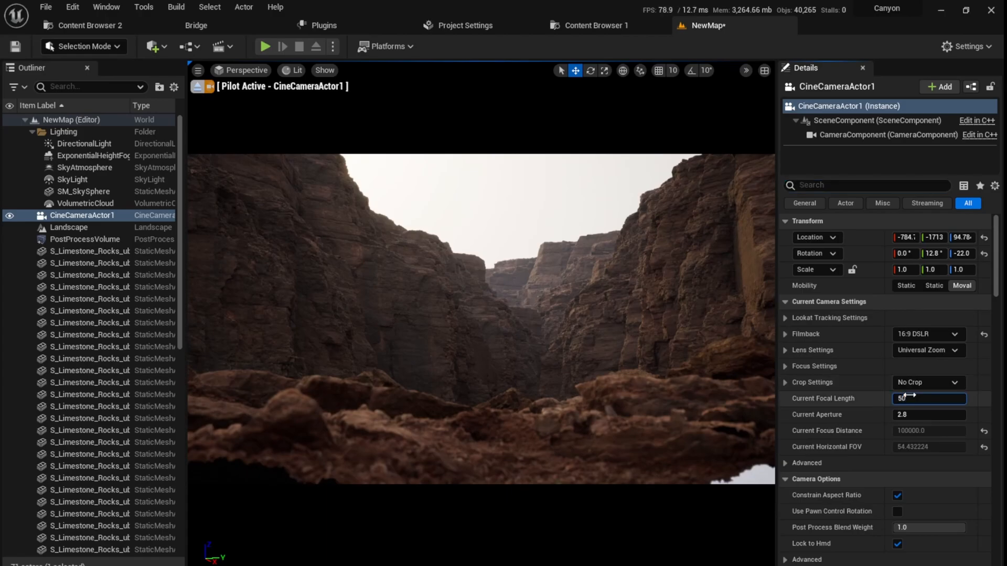
pyautogui.click(926, 382)
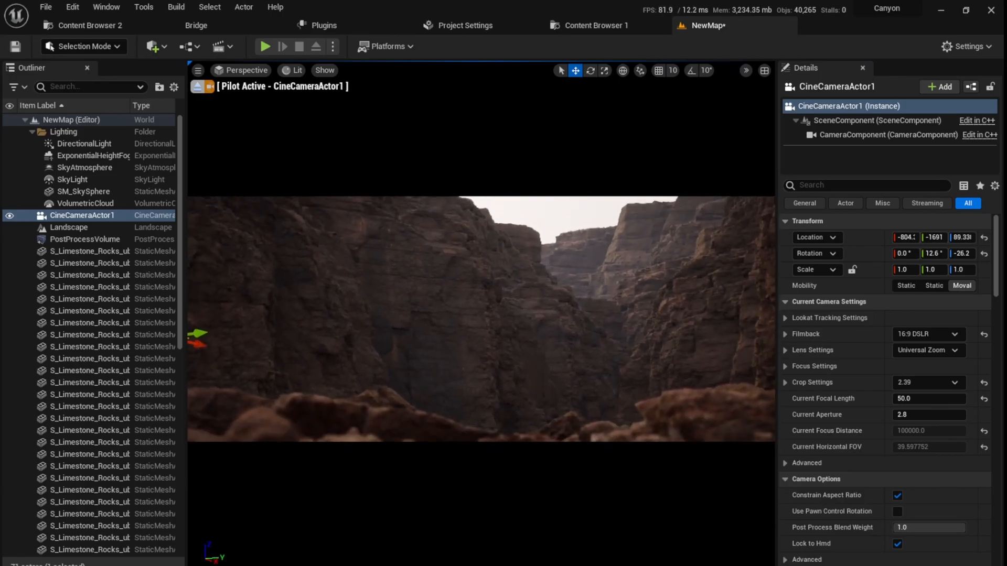
pyautogui.click(275, 150)
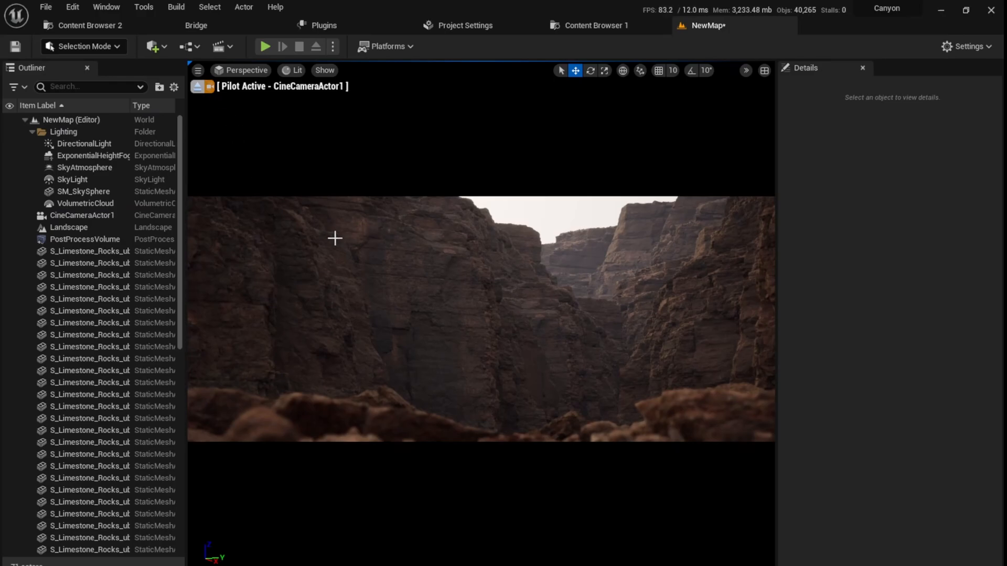
pyautogui.click(198, 71)
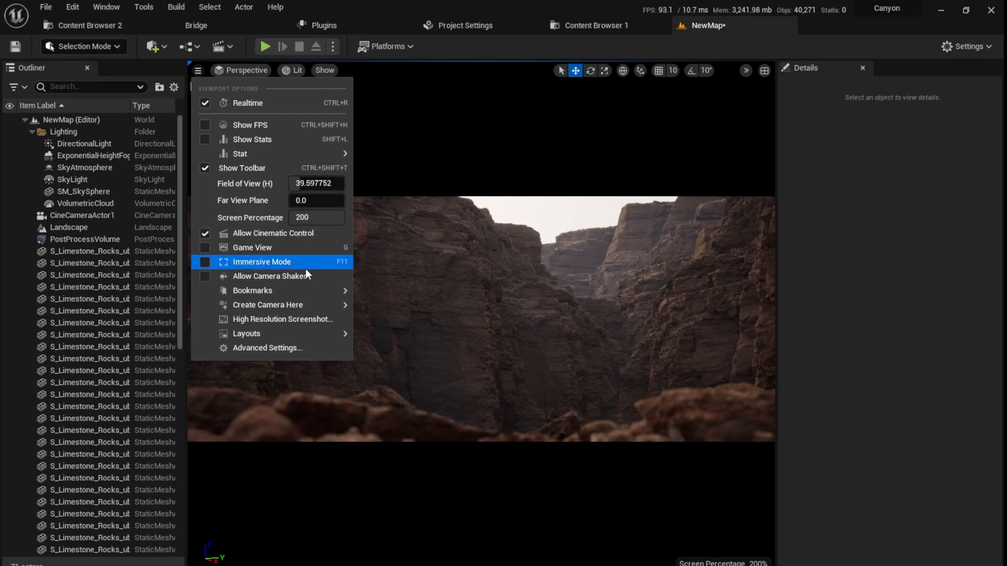
pyautogui.moveTo(279, 183)
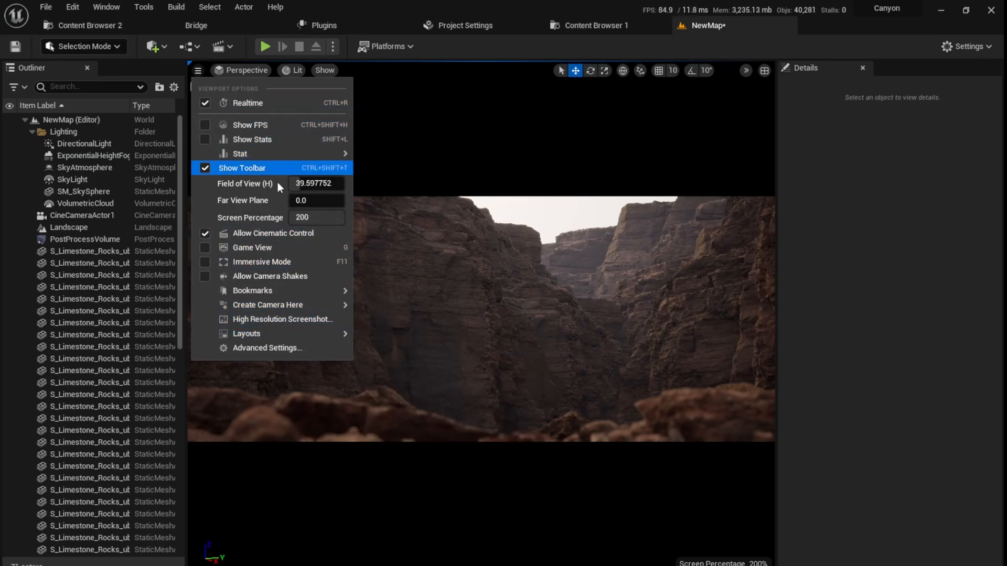
# - Capture a High Resolution Screenshot of the widescreen canyon shot
pyautogui.click(284, 319)
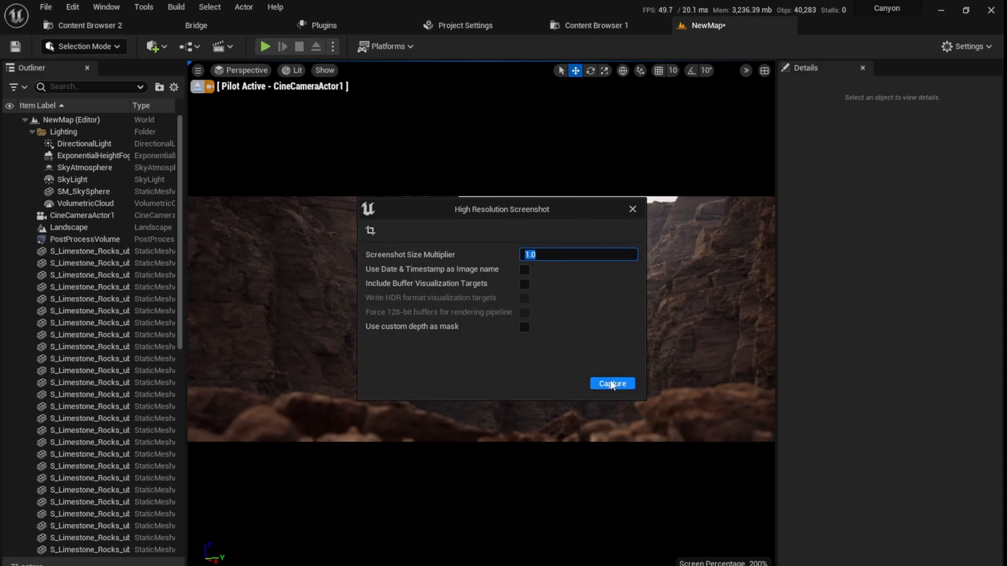
pyautogui.click(611, 383)
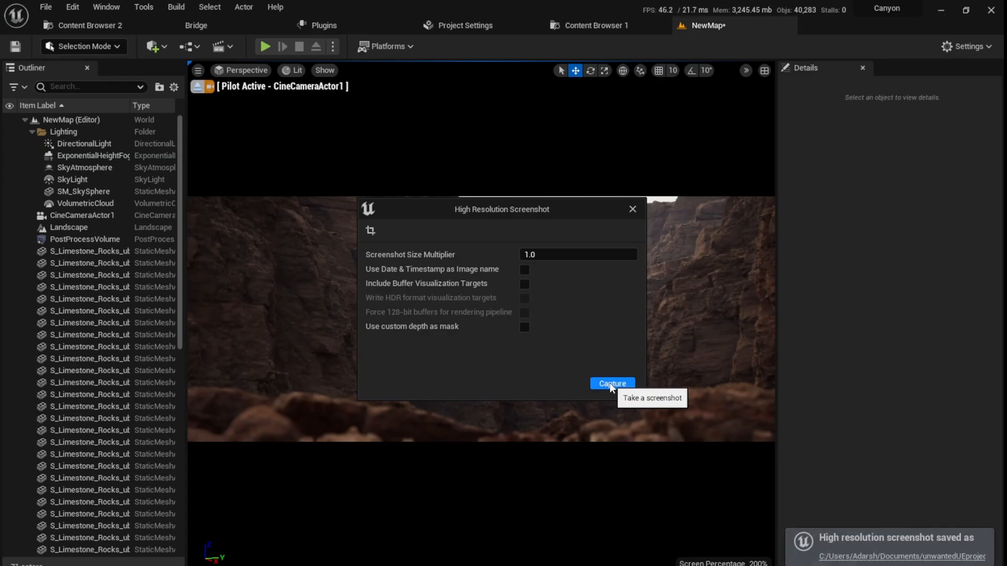
pyautogui.moveTo(639, 172)
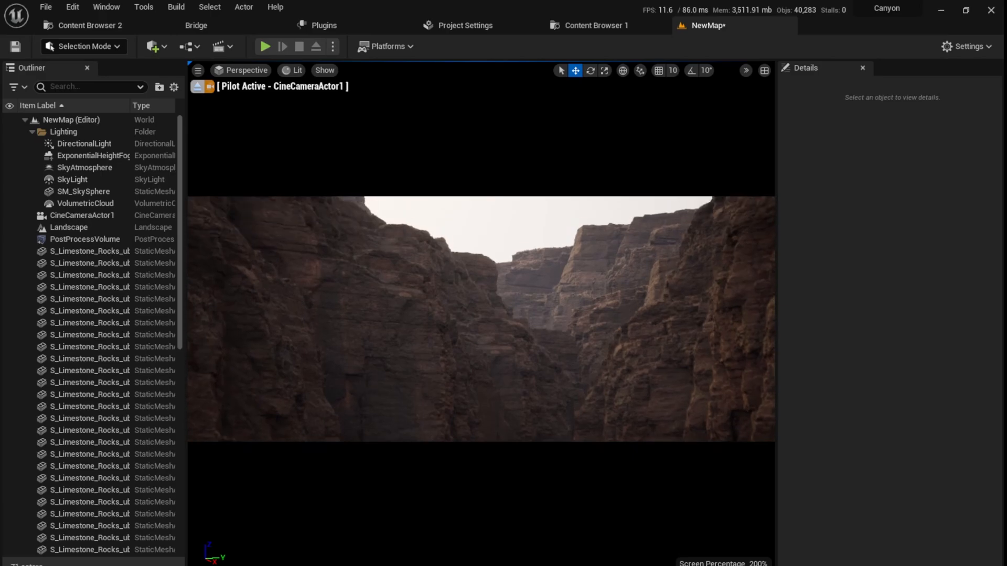
# - Raise the piloted camera view to frame only the cliffs and sky
pyautogui.scroll(-3)
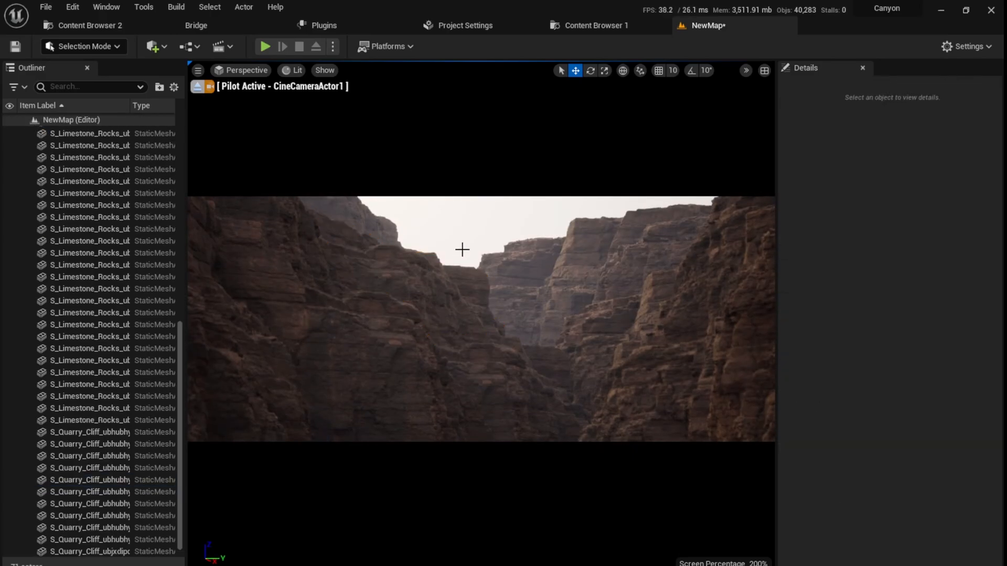